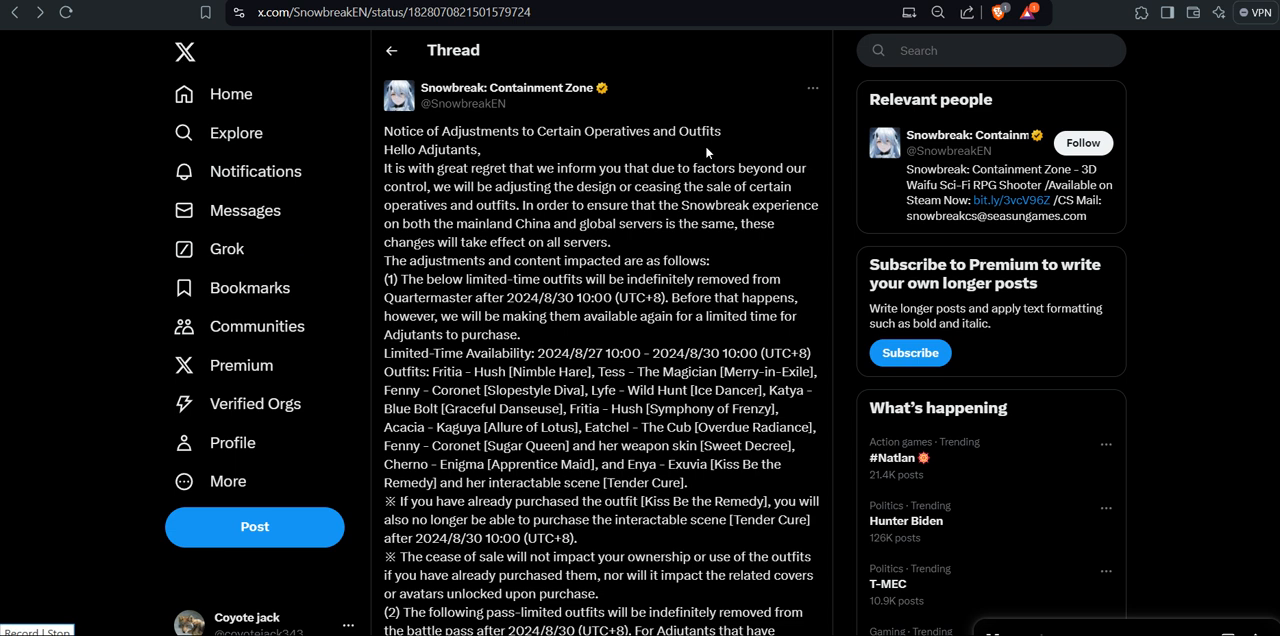
Read sections (2)–(3) of the notice, highlighting Enya in the removed-outfit list
{"action": "scroll", "scroll_direction": "down", "scroll_amount": 3}
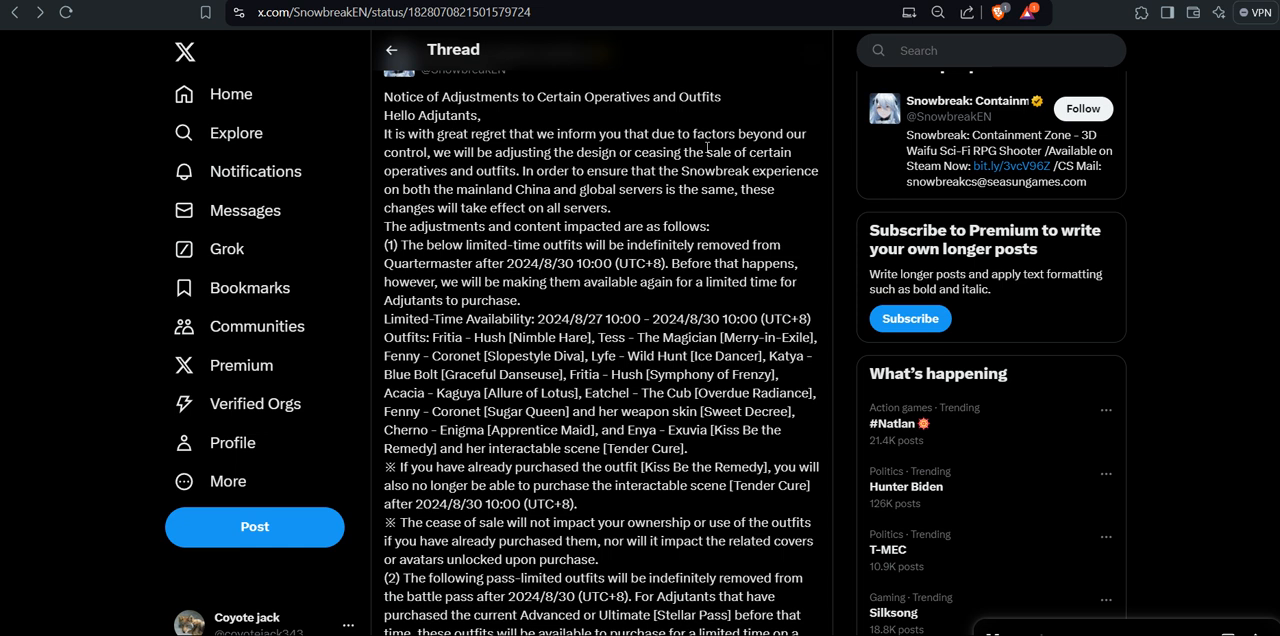
{"action": "scroll", "scroll_direction": "down", "scroll_amount": 3}
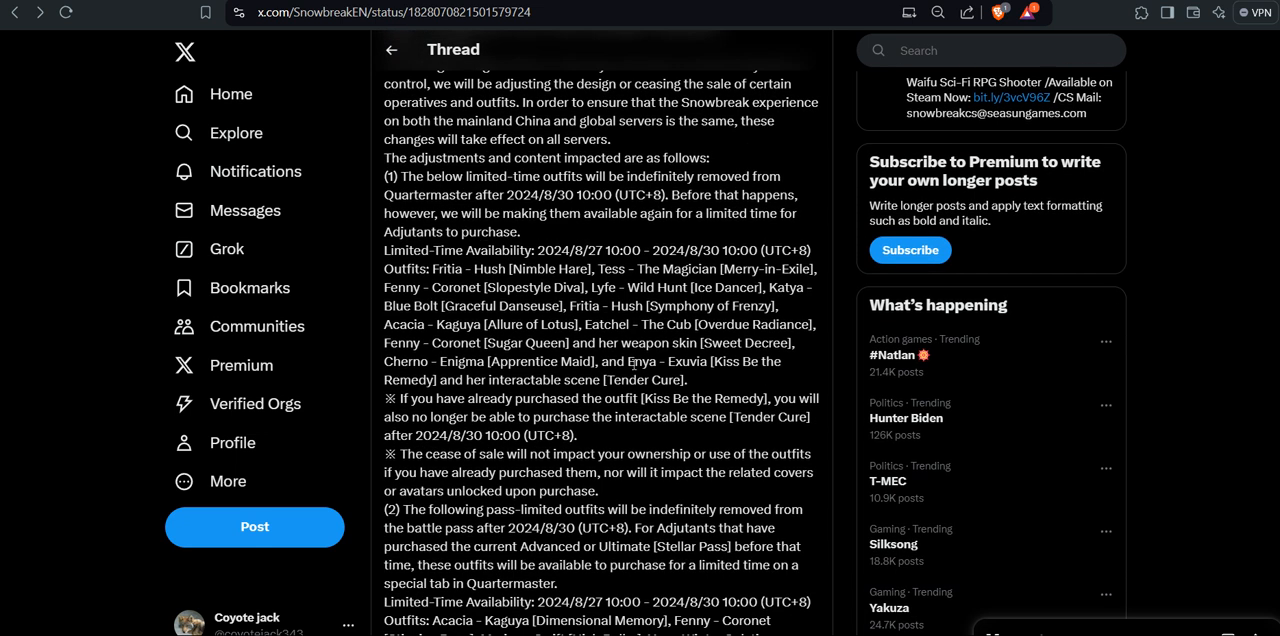
{"action": "double_click", "coordinate": [640, 361]}
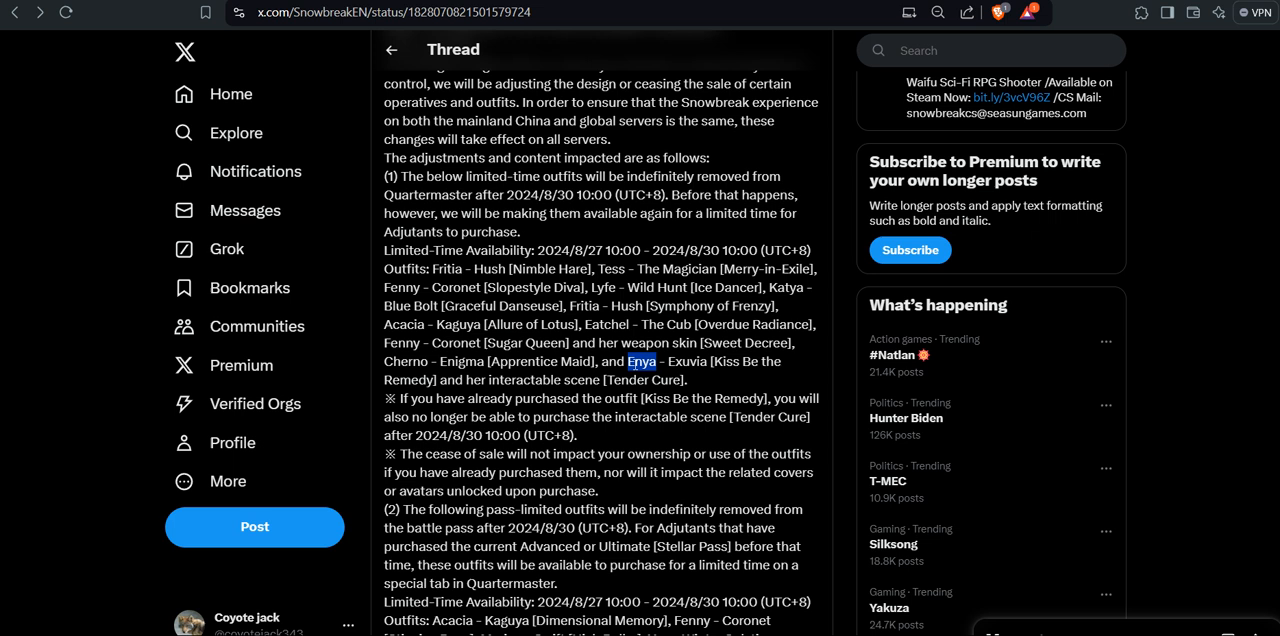
{"action": "scroll", "scroll_direction": "up", "scroll_amount": 3}
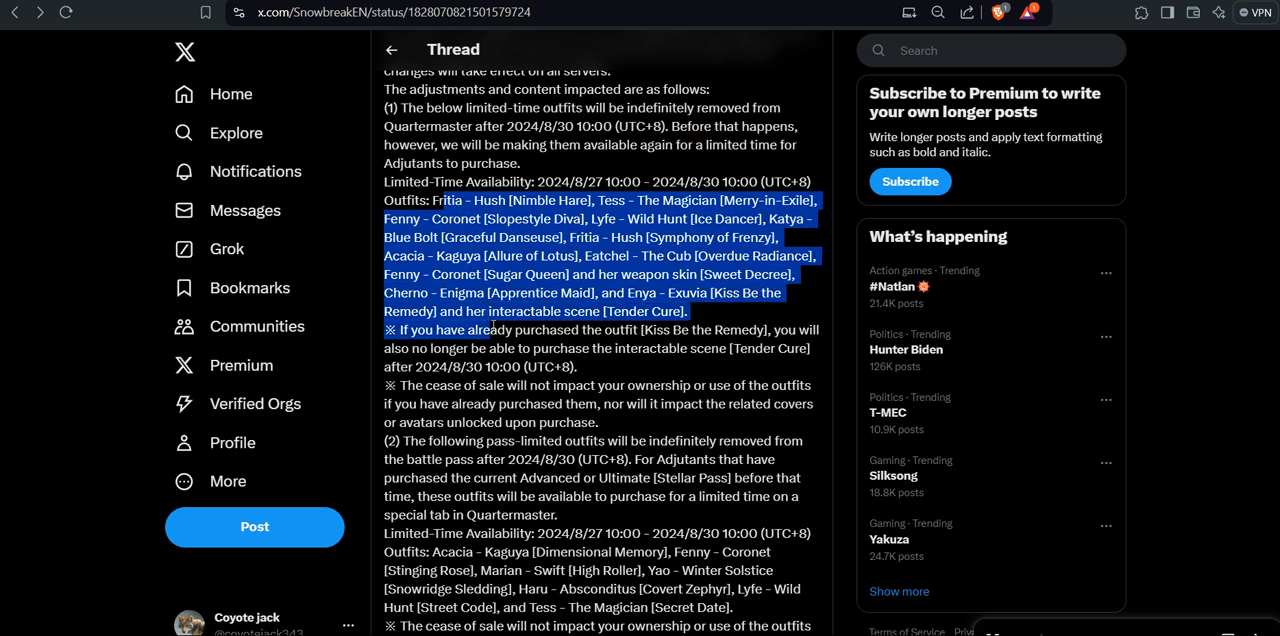
{"action": "scroll", "scroll_direction": "down", "scroll_amount": 3}
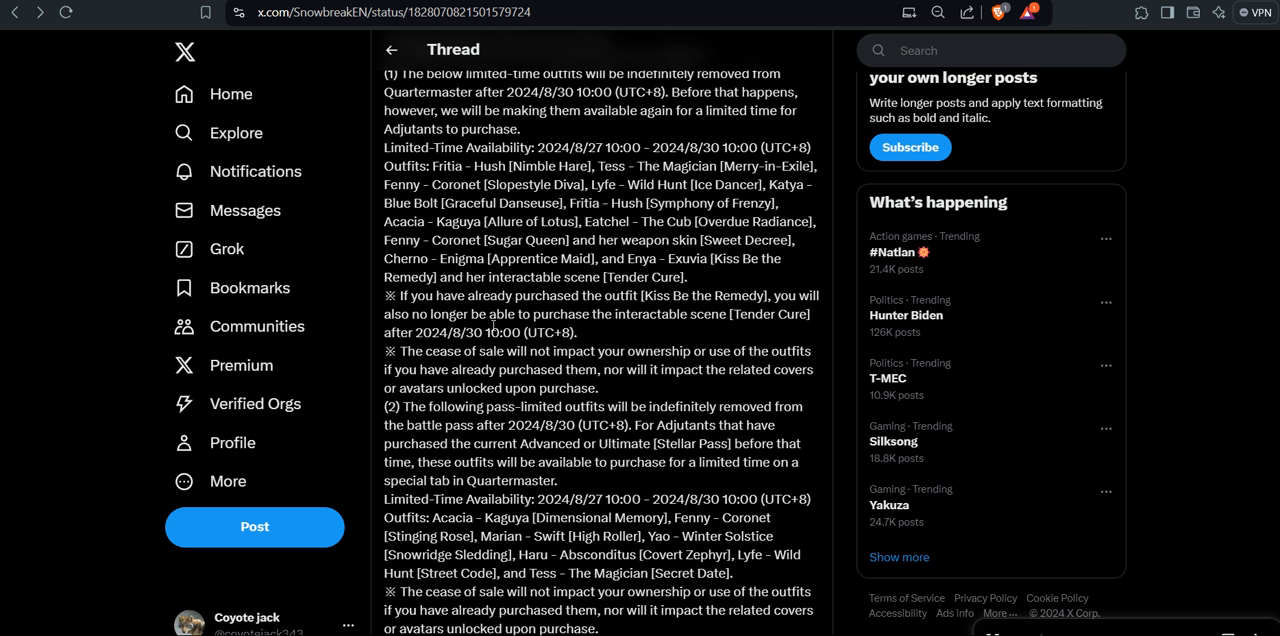
{"action": "scroll", "scroll_direction": "down", "scroll_amount": 3}
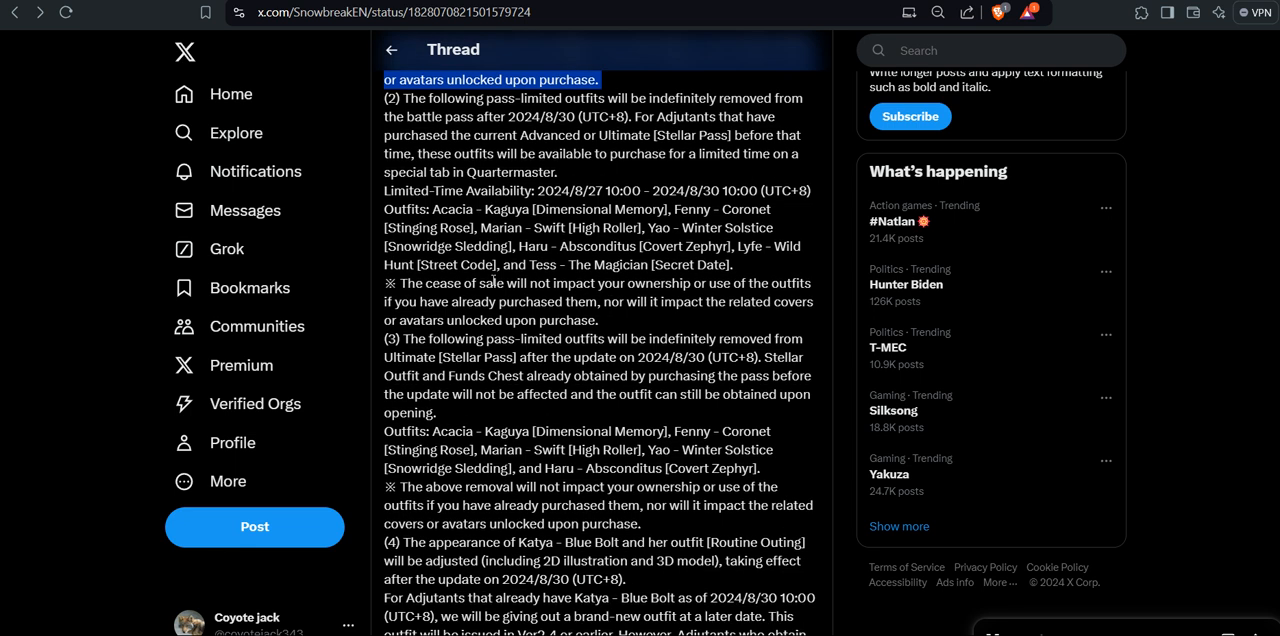
Read onward, highlighting the design-drafts note and the start of section (5)
{"action": "scroll", "scroll_direction": "down", "scroll_amount": 3}
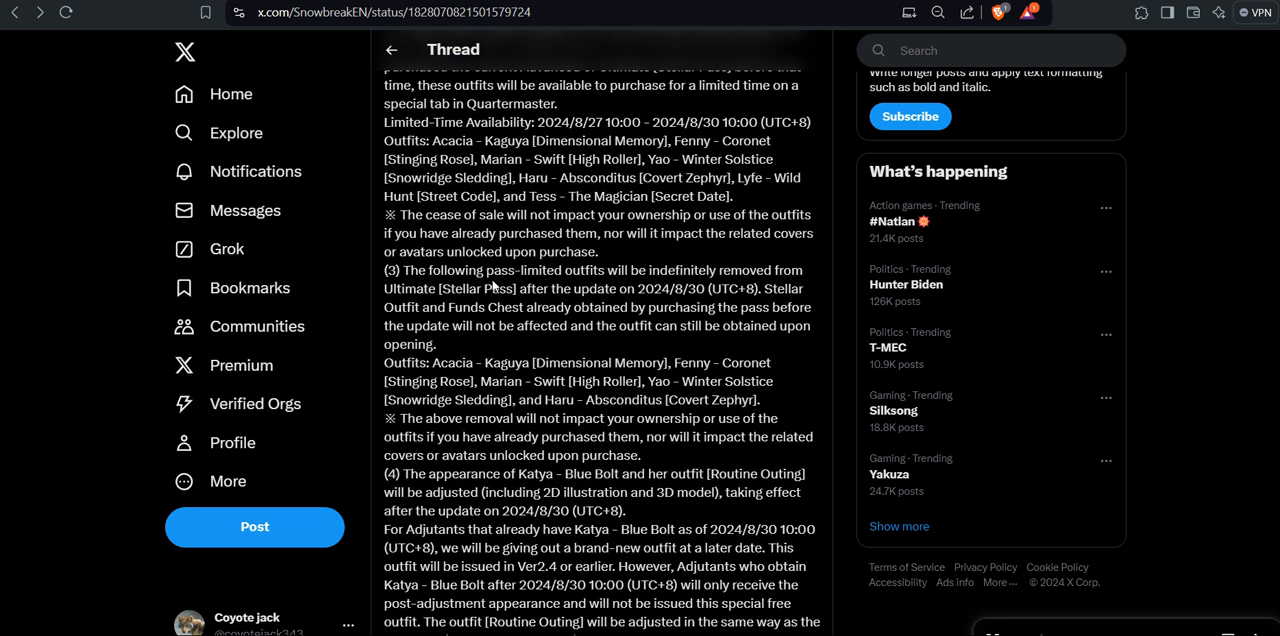
{"action": "left_click_drag", "start_coordinate": [479, 159], "coordinate": [490, 196]}
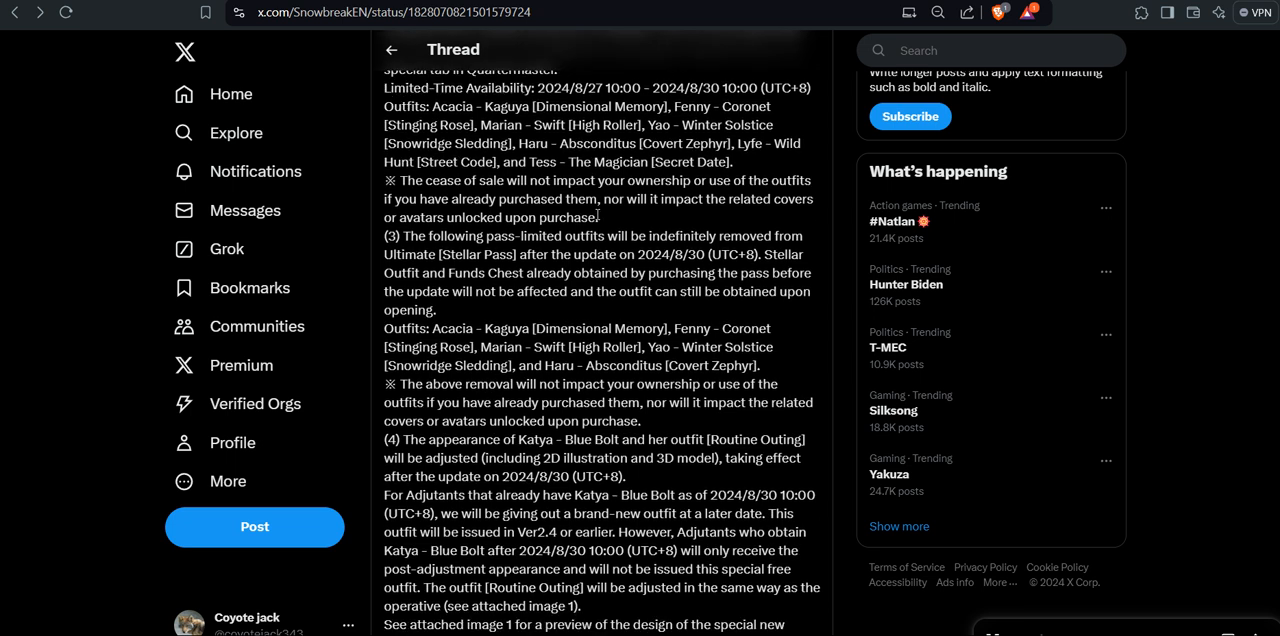
{"action": "scroll", "scroll_direction": "down", "scroll_amount": 3}
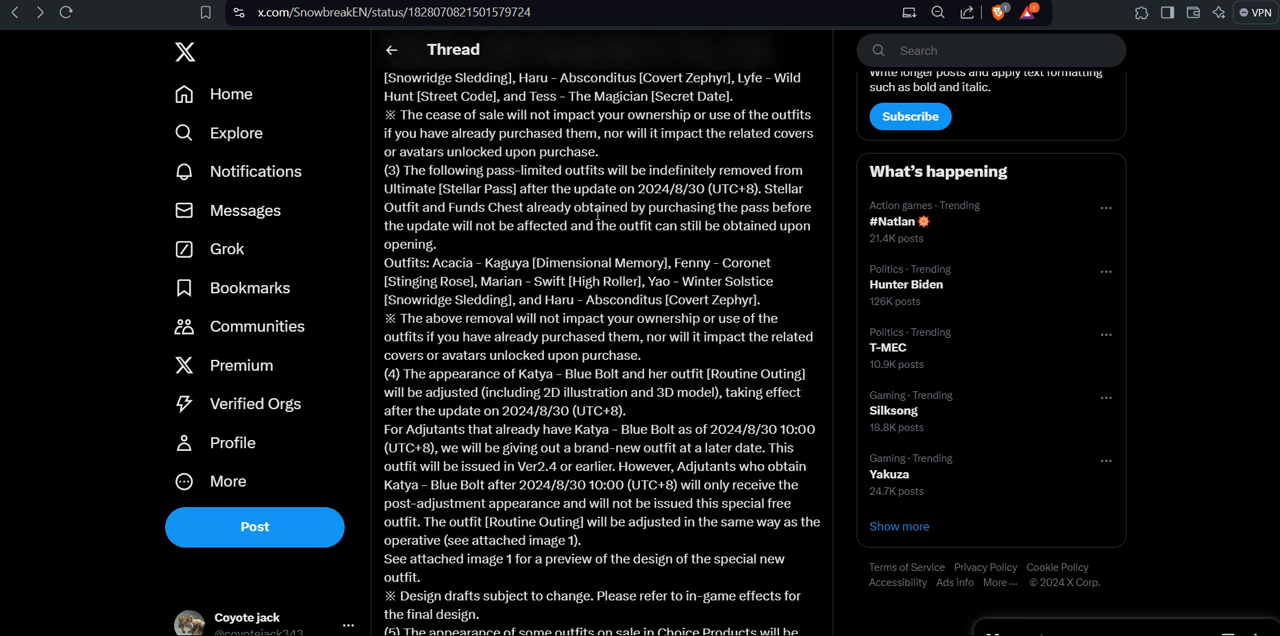
{"action": "scroll", "scroll_direction": "down", "scroll_amount": 3}
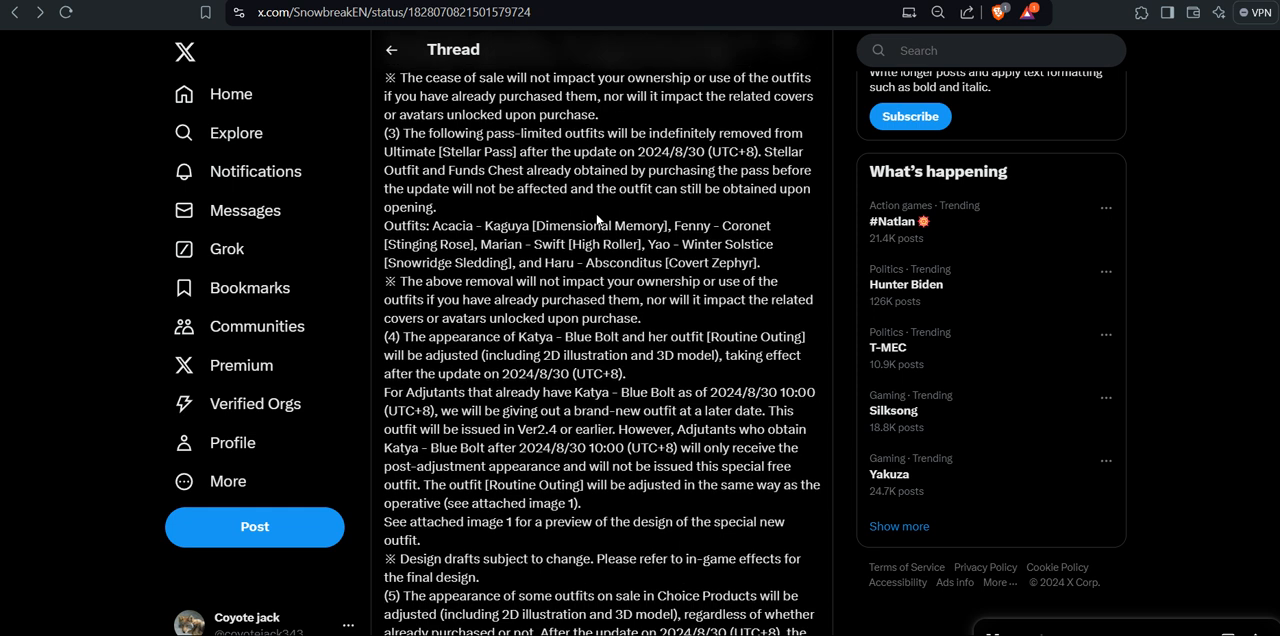
{"action": "scroll", "scroll_direction": "down", "scroll_amount": 3}
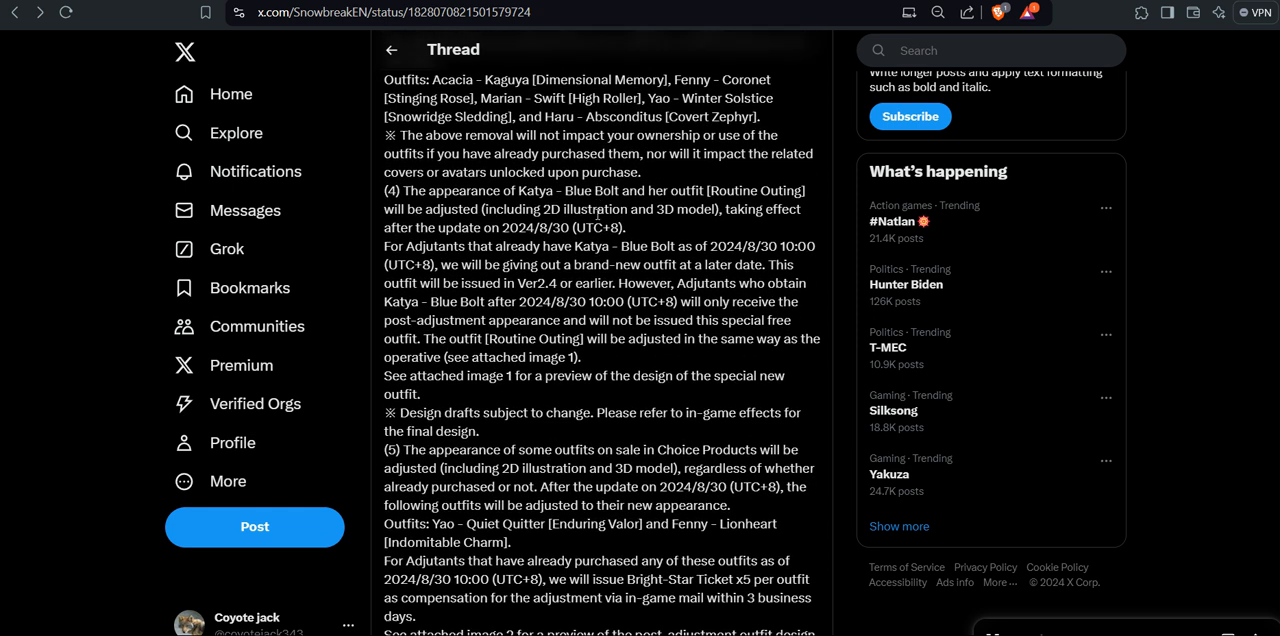
{"action": "scroll", "scroll_direction": "down", "scroll_amount": 3}
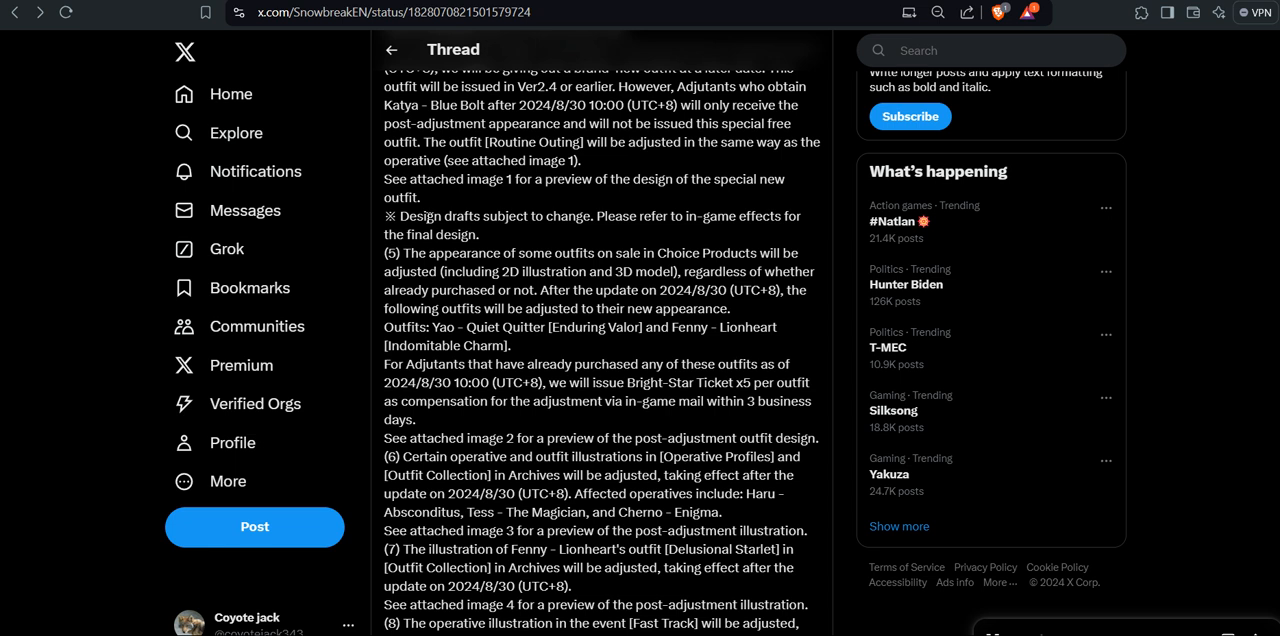
{"action": "left_click_drag", "start_coordinate": [420, 215], "coordinate": [615, 252]}
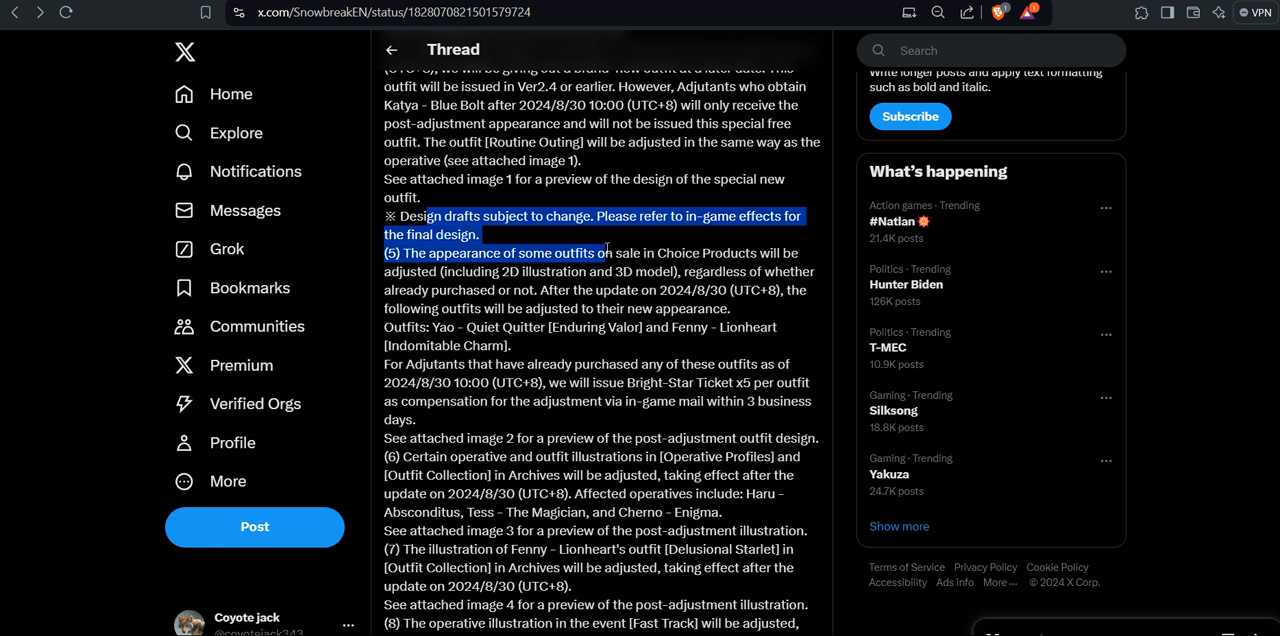
Read sections (5)–(8) to the sign-off, highlighting 'attached' and a nearby passage
{"action": "scroll", "scroll_direction": "down", "scroll_amount": 3}
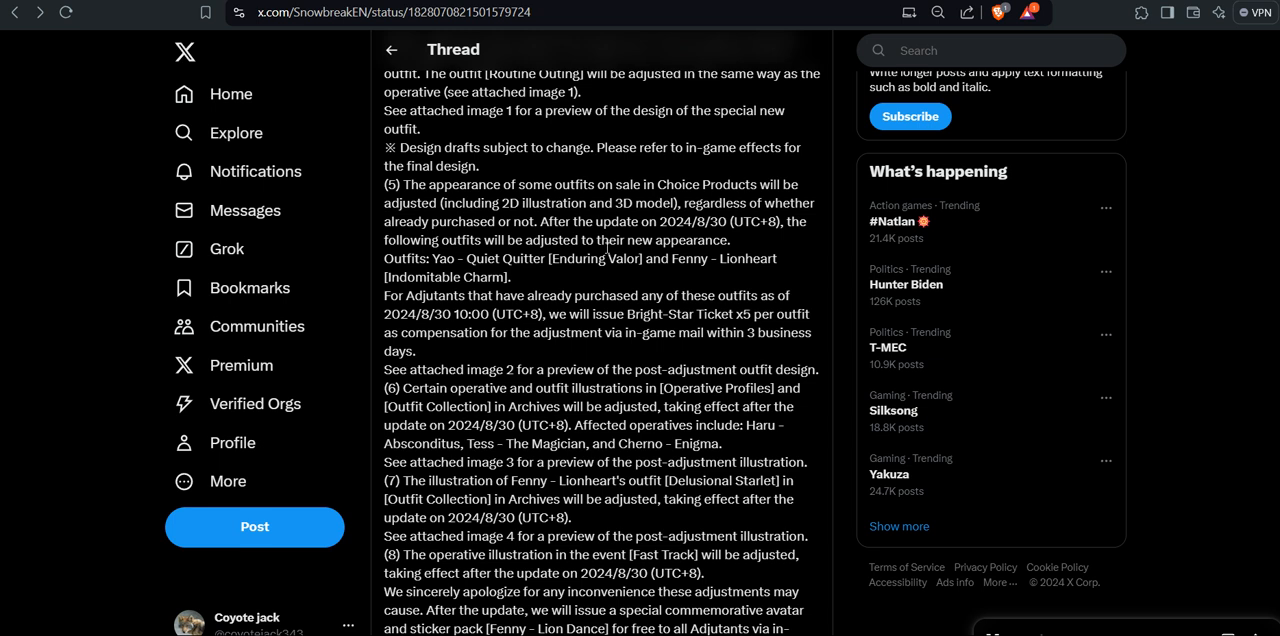
{"action": "scroll", "scroll_direction": "down", "scroll_amount": 3}
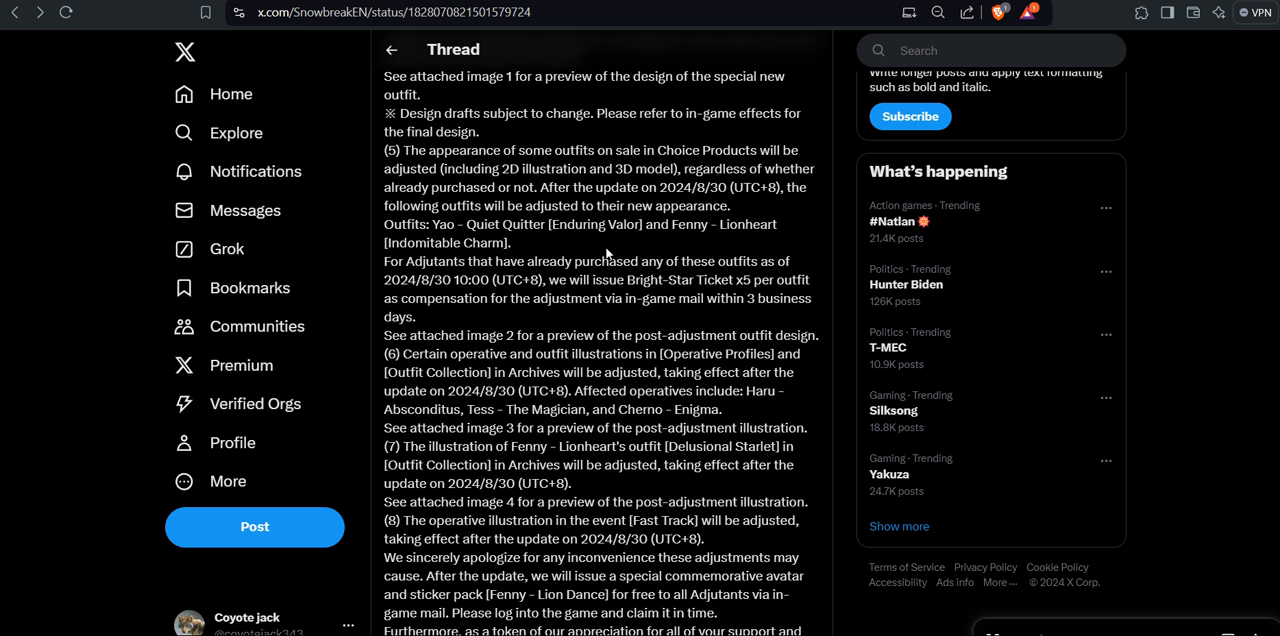
{"action": "scroll", "scroll_direction": "down", "scroll_amount": 3}
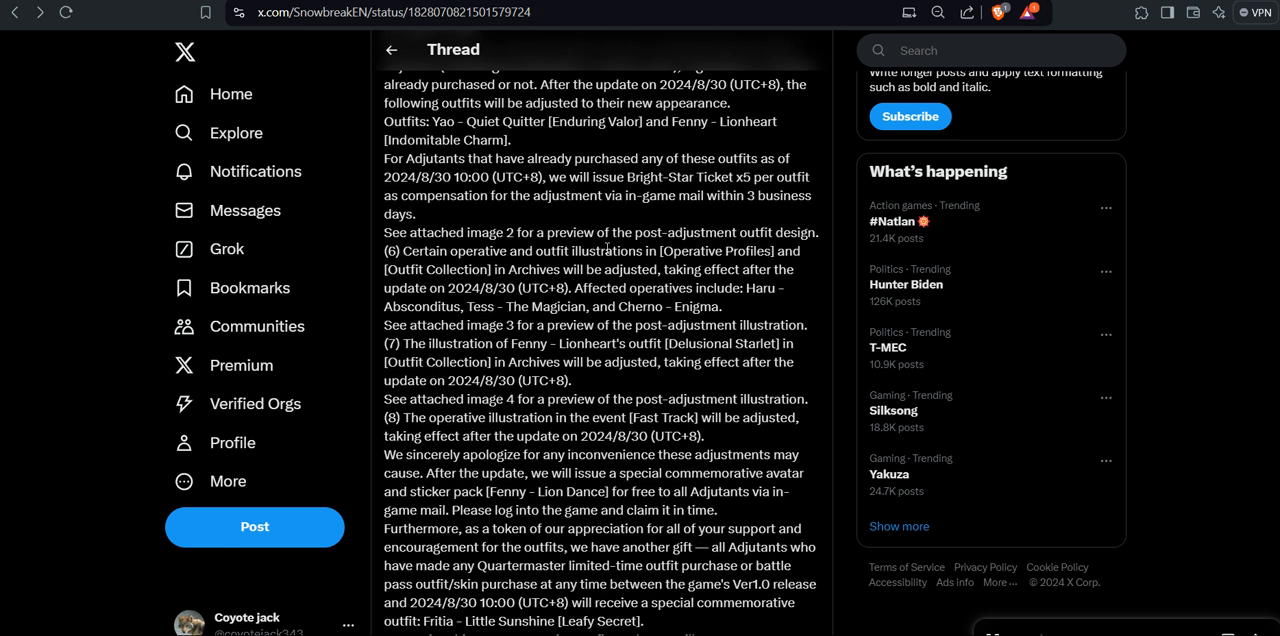
{"action": "scroll", "scroll_direction": "down", "scroll_amount": 3}
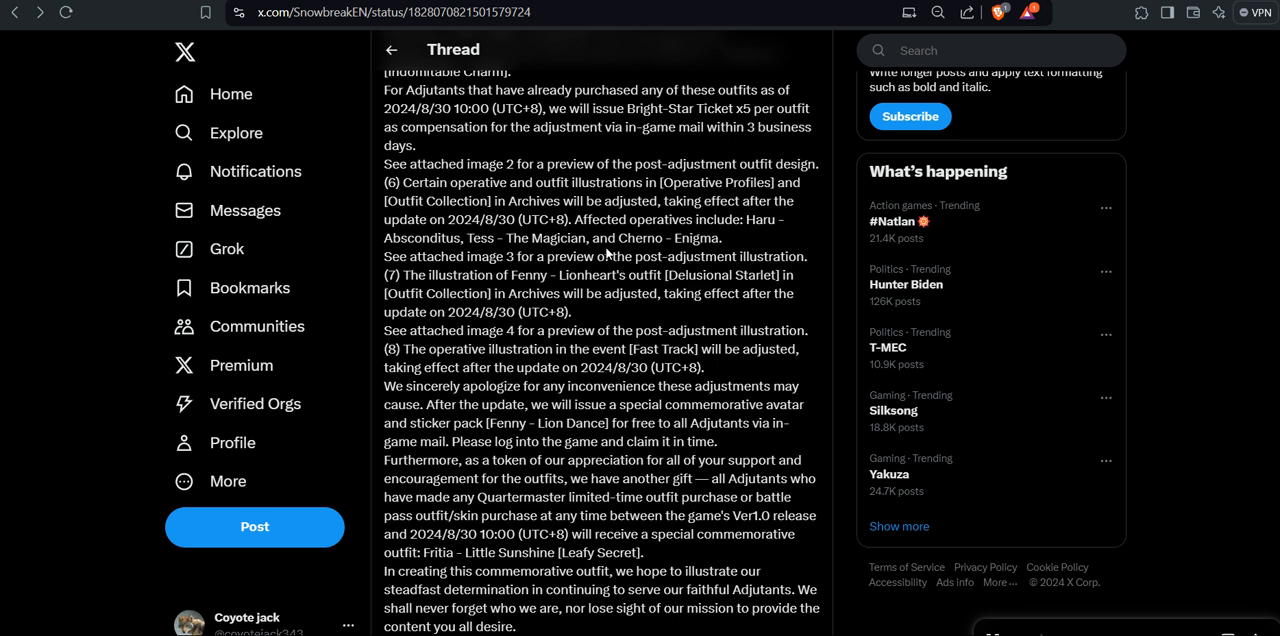
{"action": "scroll", "scroll_direction": "down", "scroll_amount": 3}
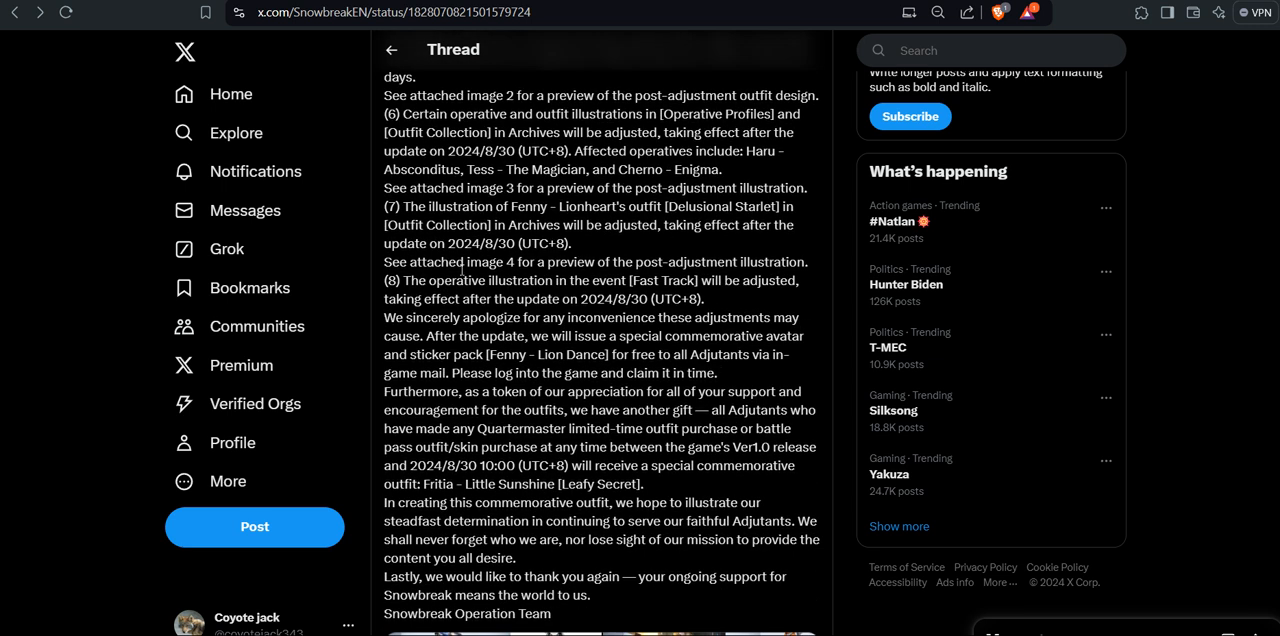
{"action": "double_click", "coordinate": [436, 261]}
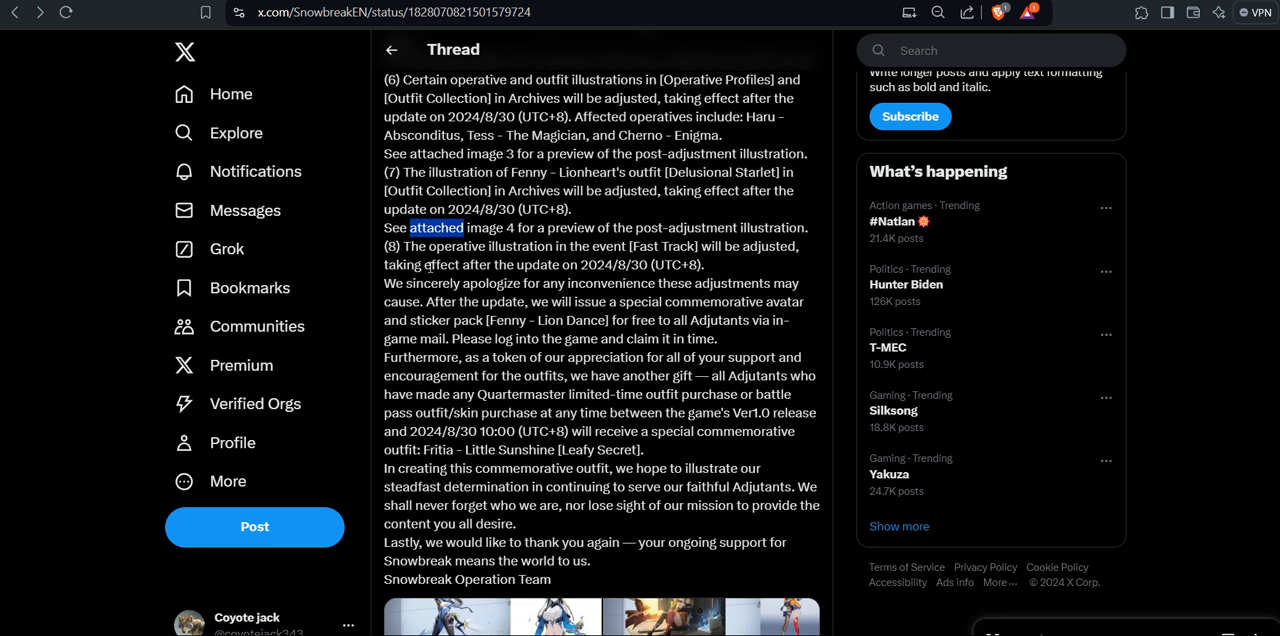
{"action": "left_click_drag", "start_coordinate": [384, 283], "coordinate": [717, 338]}
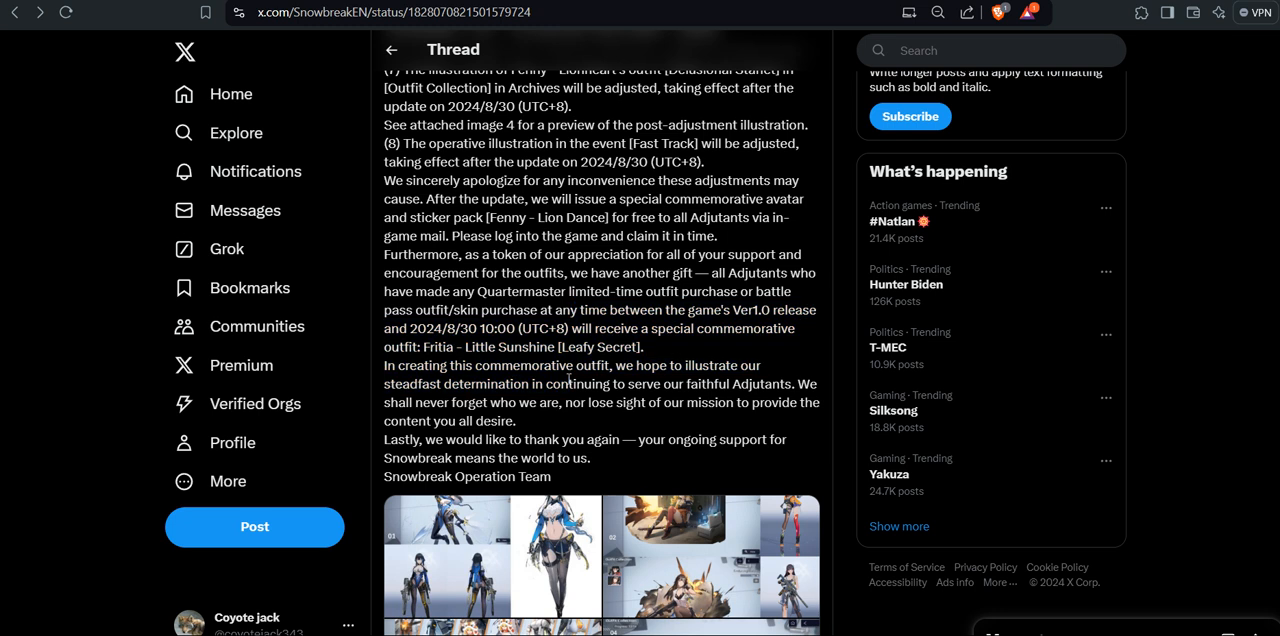
Glance at the first replies, then return to the notice's title and greeting
{"action": "scroll", "scroll_direction": "down", "scroll_amount": 3}
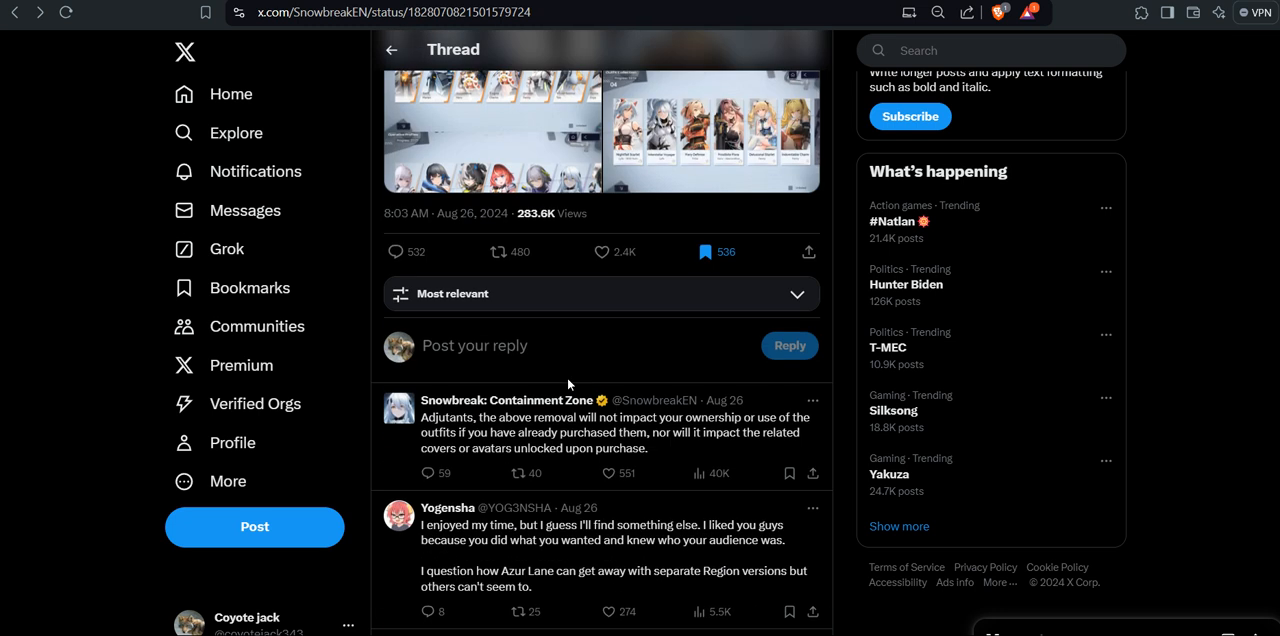
{"action": "scroll", "scroll_direction": "down", "scroll_amount": 3}
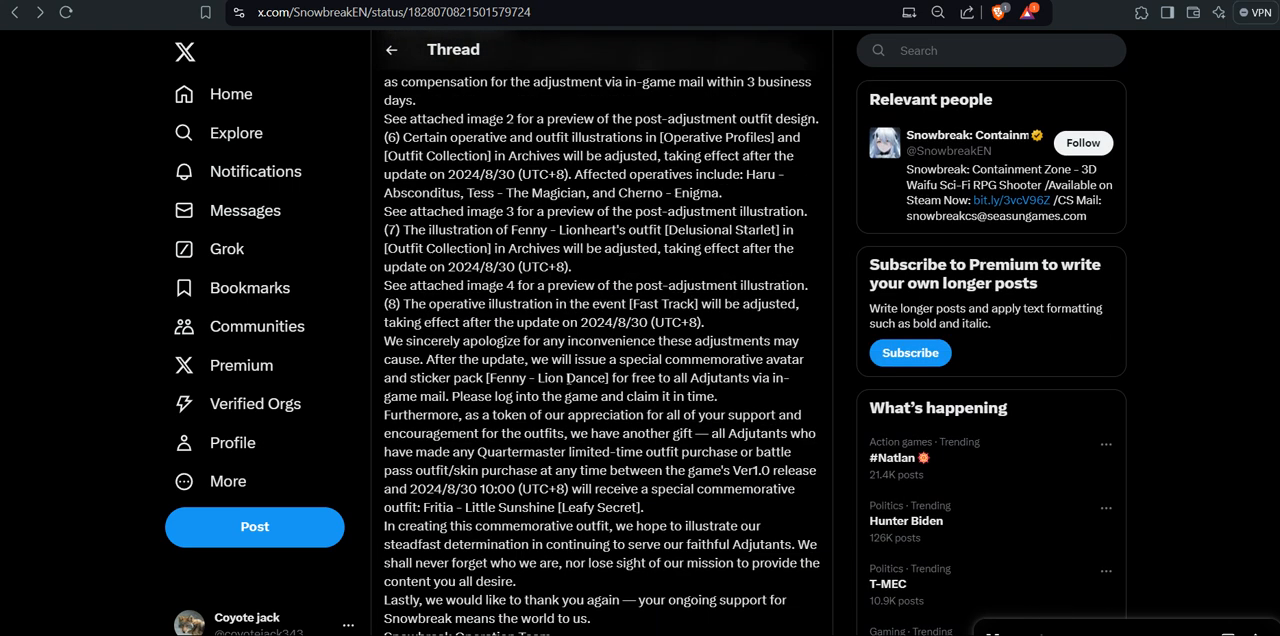
{"action": "scroll", "scroll_direction": "up", "scroll_amount": 3}
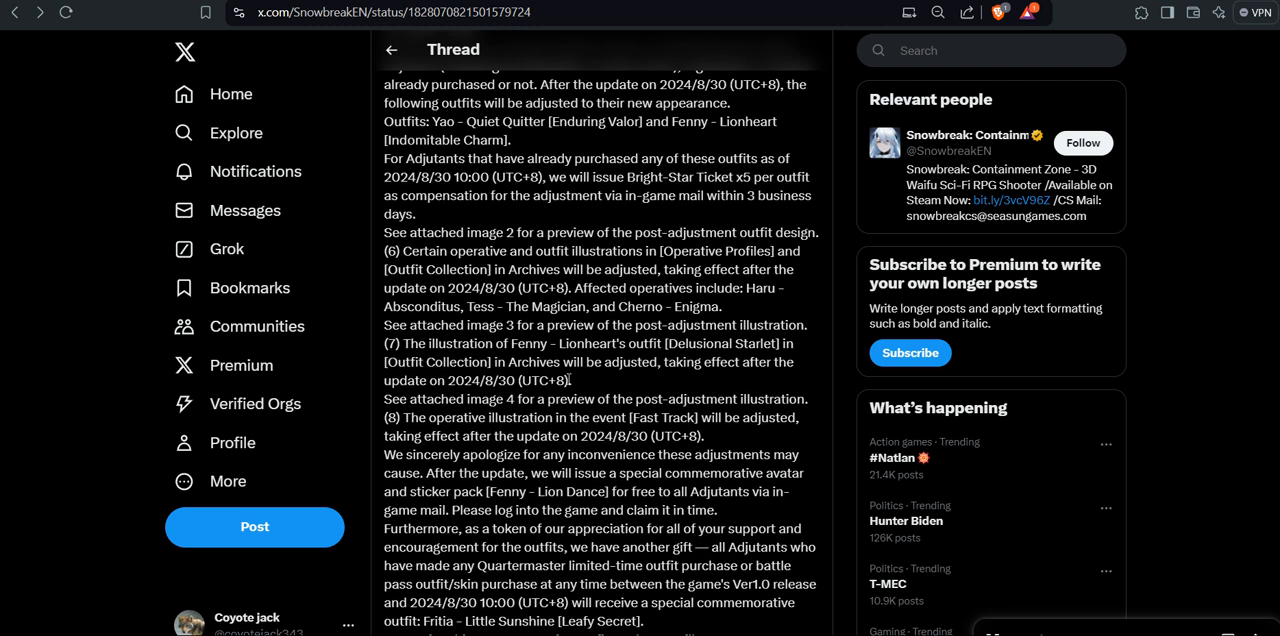
{"action": "scroll", "scroll_direction": "up", "scroll_amount": 3}
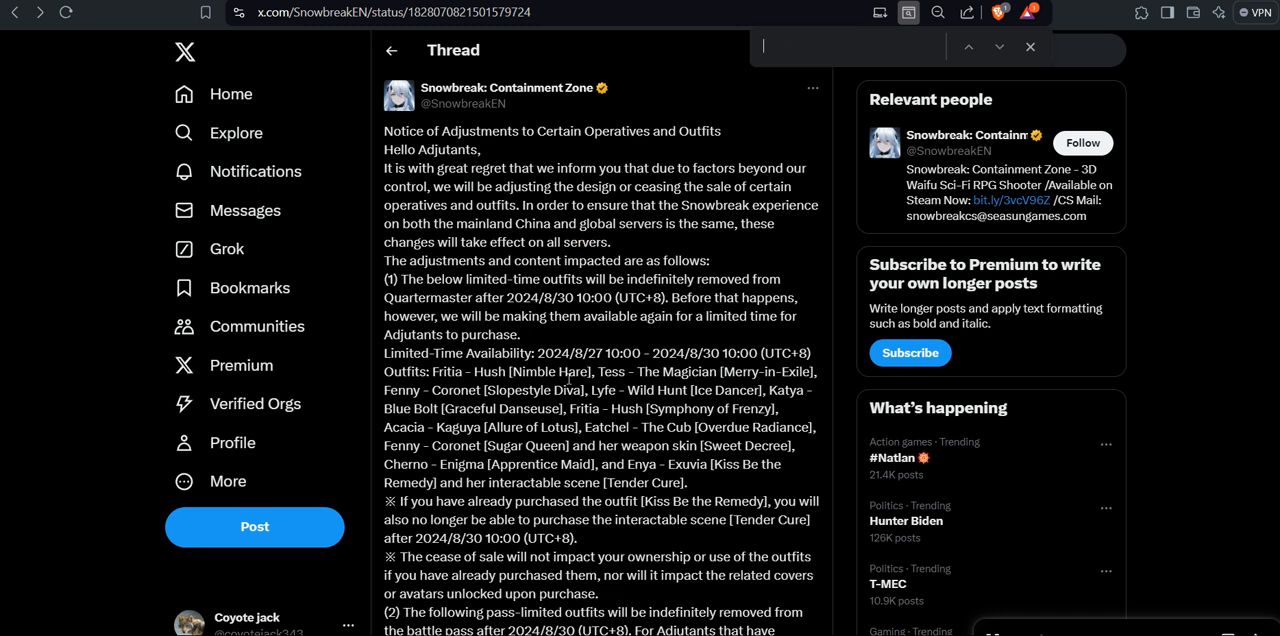
Search 'chin' to find China, close the search, and highlight the outfit-design sentence
{"action": "type", "text": "chin"}
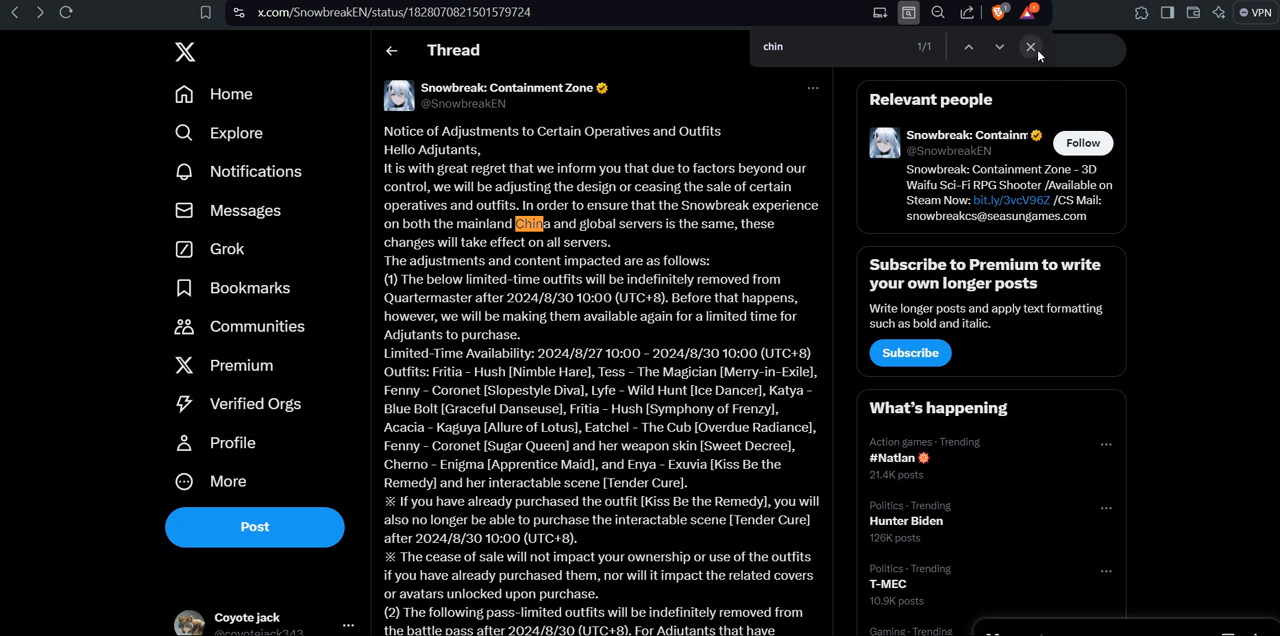
{"action": "left_click", "coordinate": [1030, 47]}
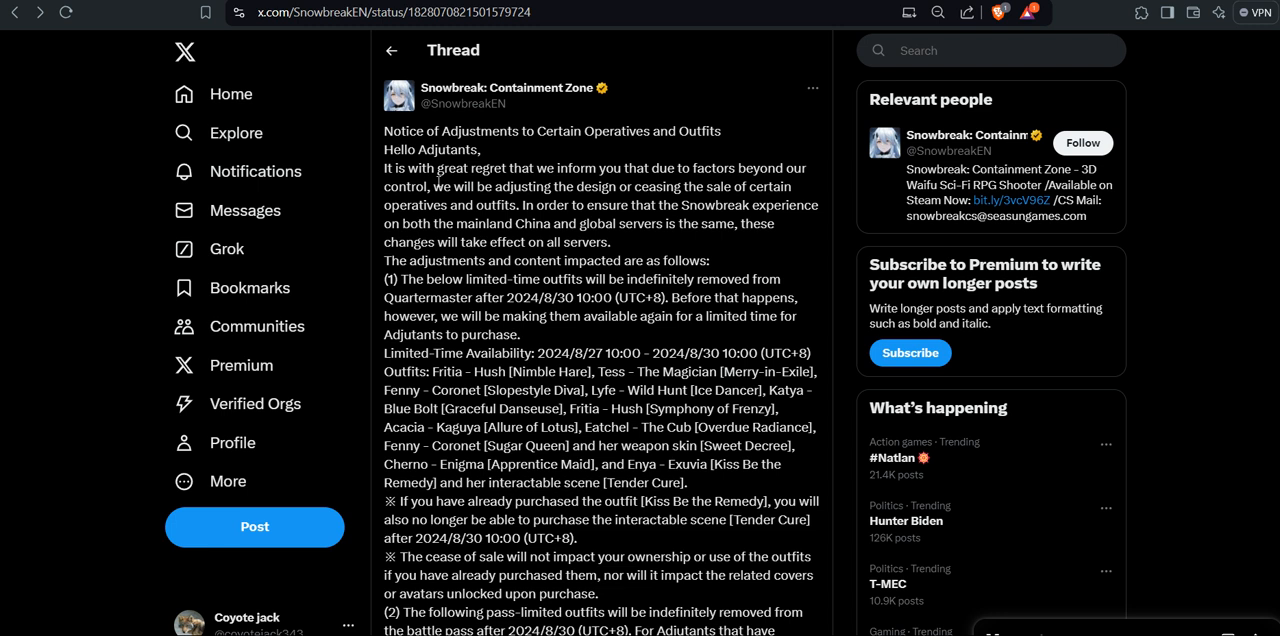
{"action": "left_click_drag", "start_coordinate": [433, 186], "coordinate": [775, 224]}
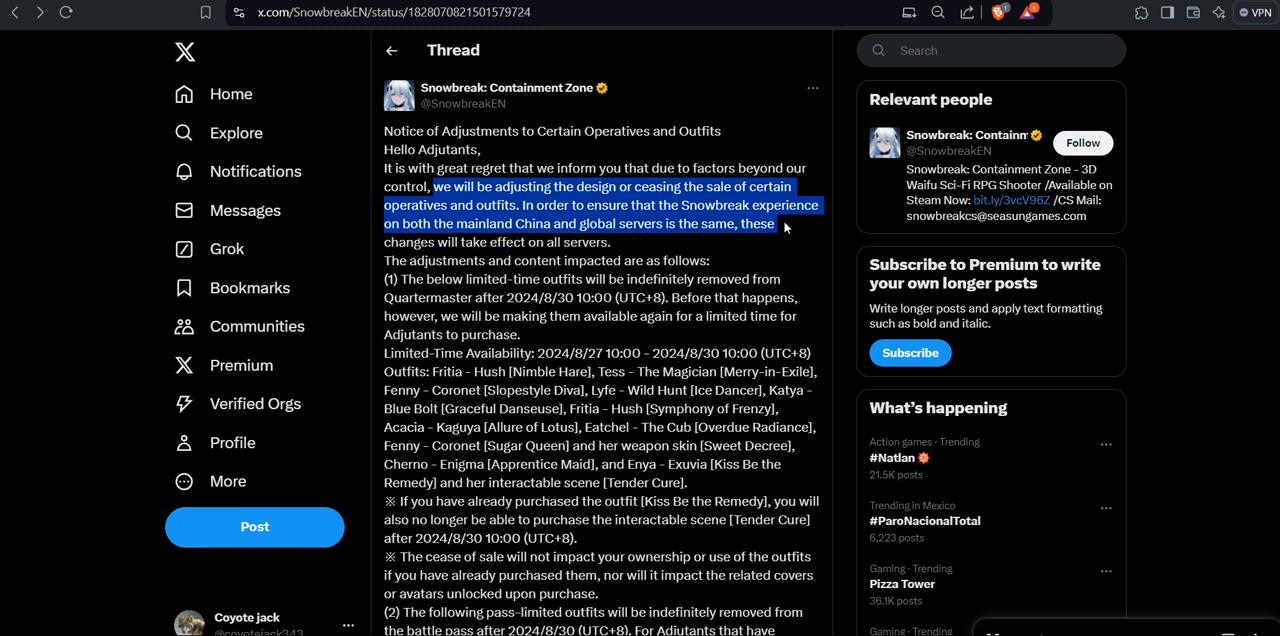
{"action": "mouse_move", "coordinate": [786, 227]}
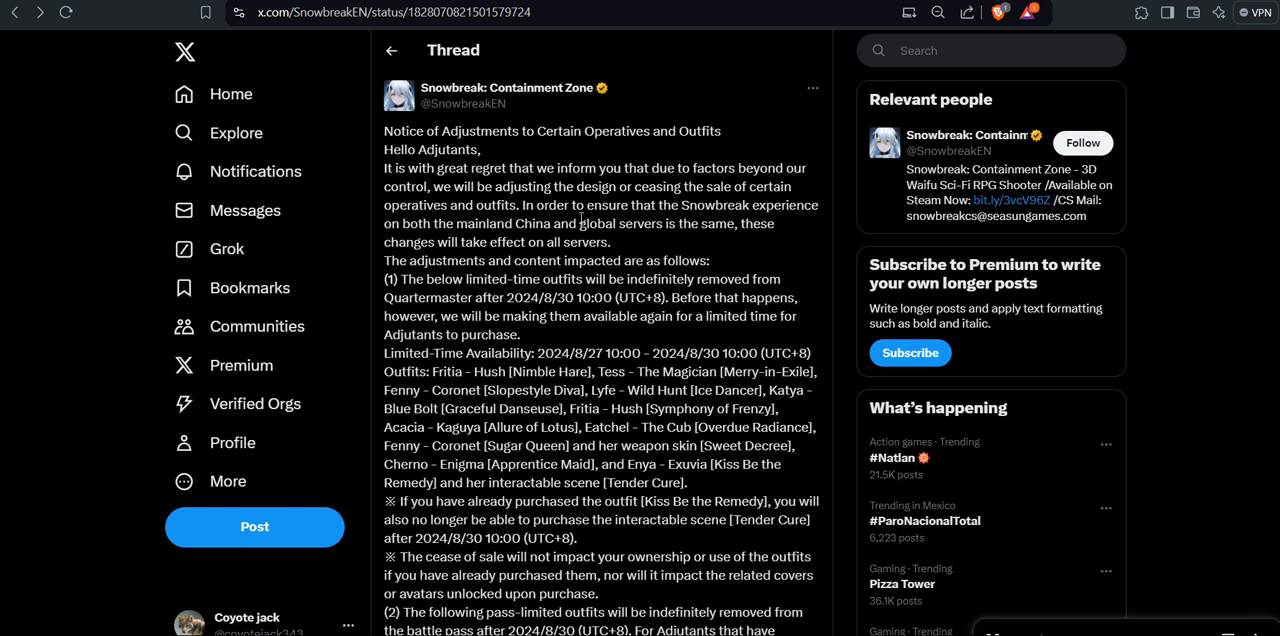
Read the remaining post text down to the four attached images and reply box
{"action": "scroll", "scroll_direction": "down", "scroll_amount": 3}
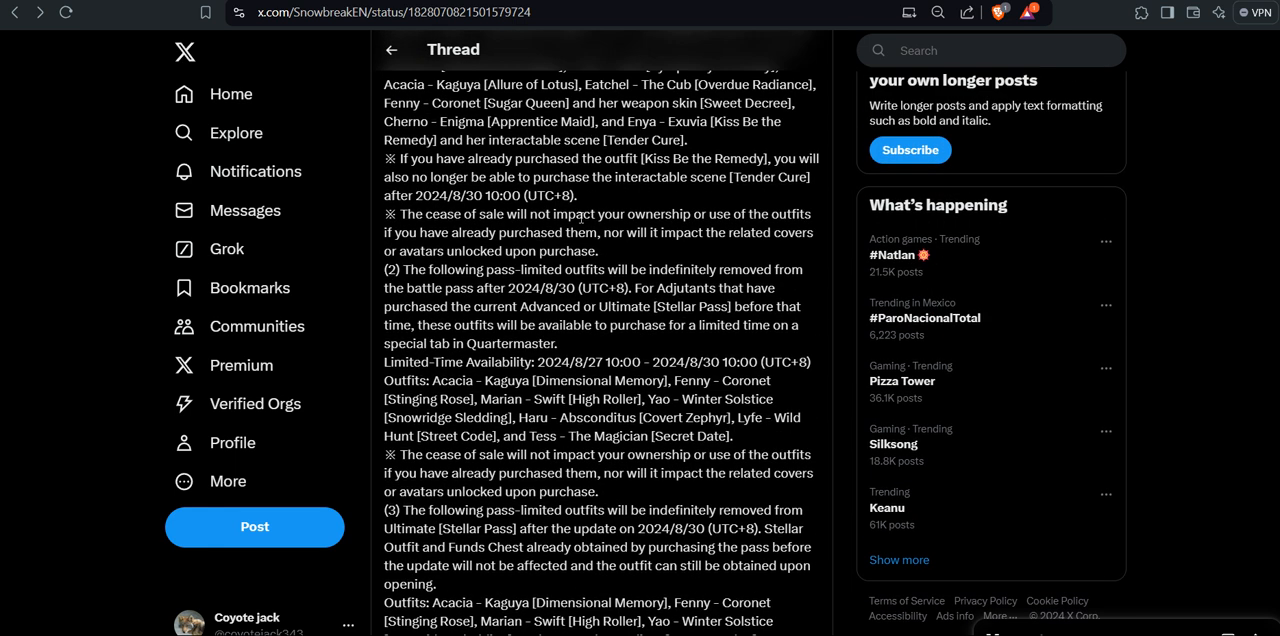
{"action": "scroll", "scroll_direction": "down", "scroll_amount": 3}
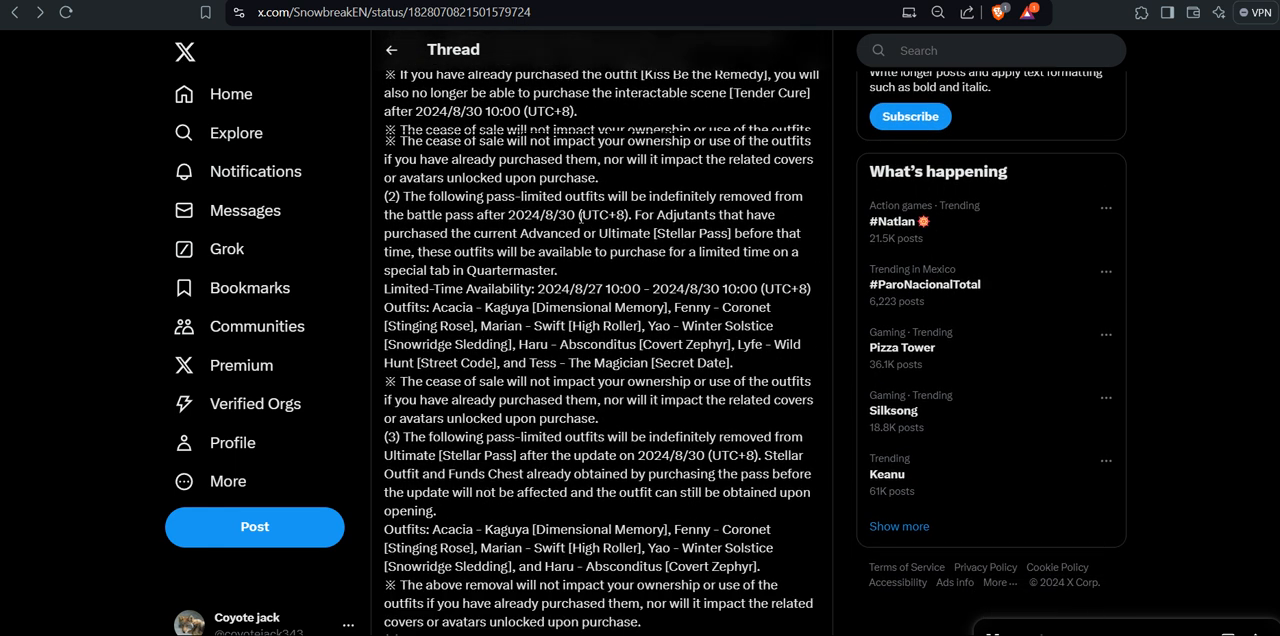
{"action": "scroll", "scroll_direction": "down", "scroll_amount": 3}
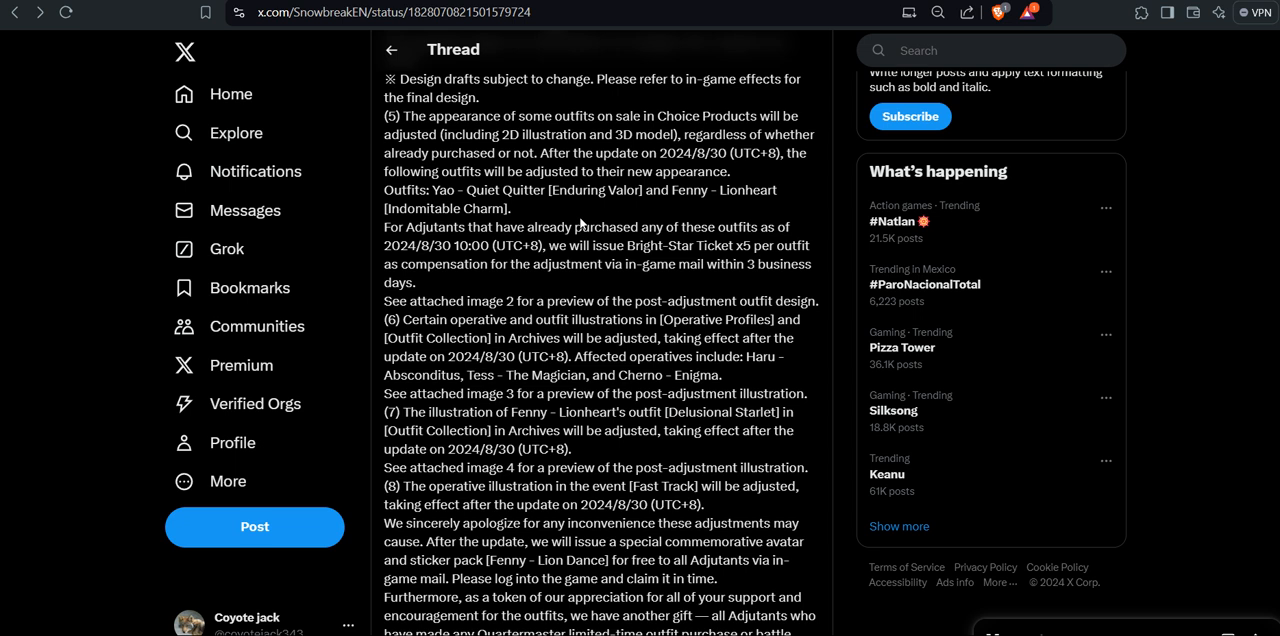
{"action": "scroll", "scroll_direction": "down", "scroll_amount": 3}
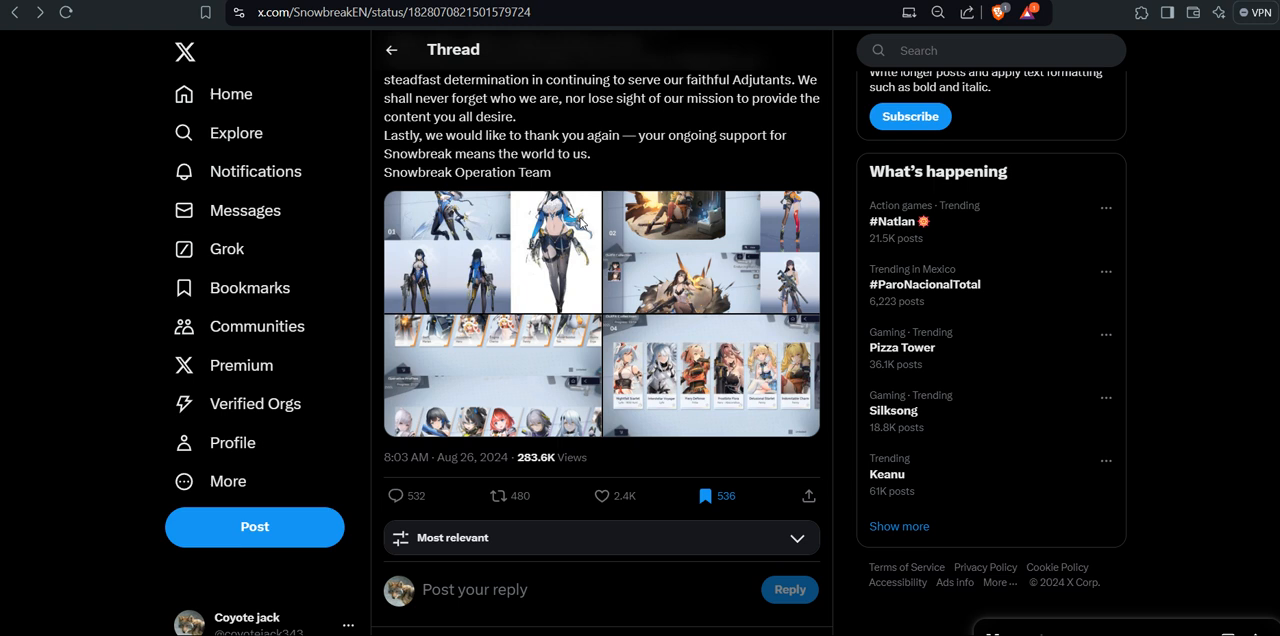
Move into the replies, reaching Snowbreak's ownership clarification and first player reactions
{"action": "scroll", "scroll_direction": "down", "scroll_amount": 3}
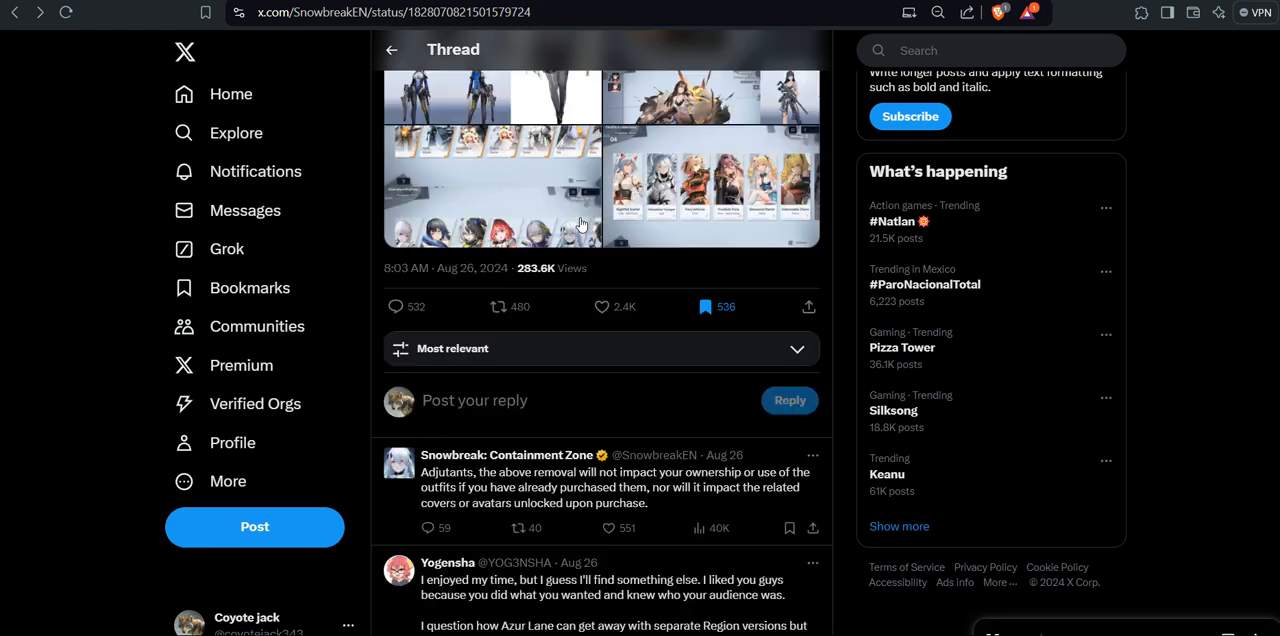
{"action": "scroll", "scroll_direction": "down", "scroll_amount": 3}
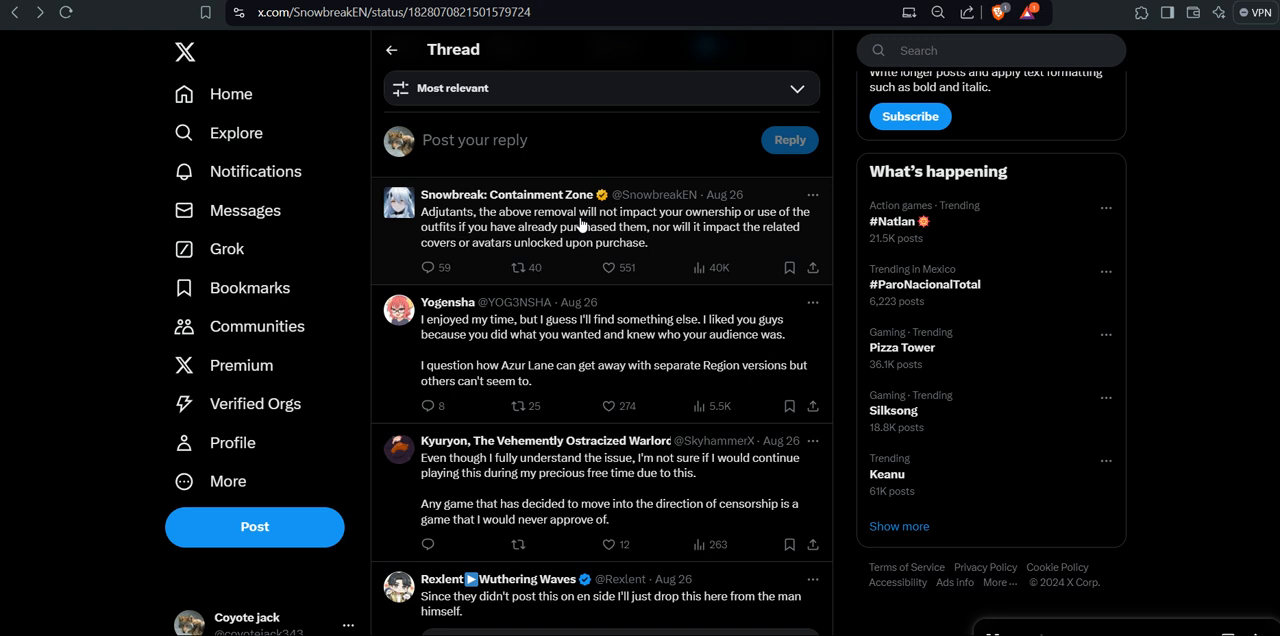
{"action": "scroll", "scroll_direction": "up", "scroll_amount": 3}
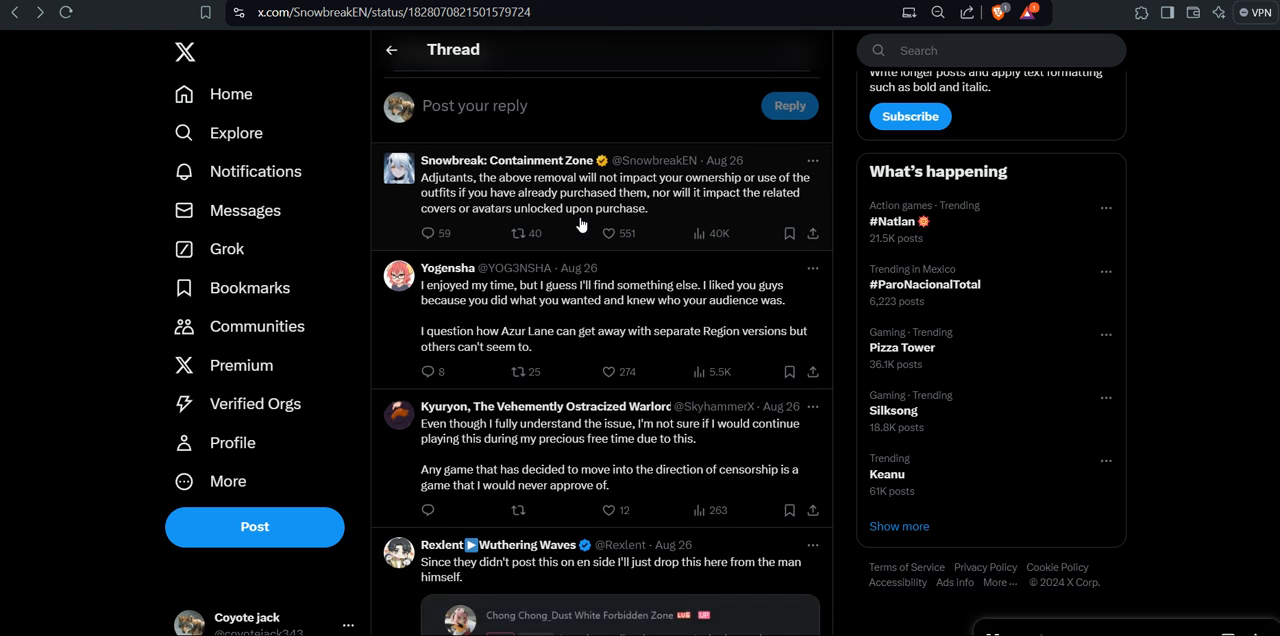
{"action": "mouse_move", "coordinate": [541, 334]}
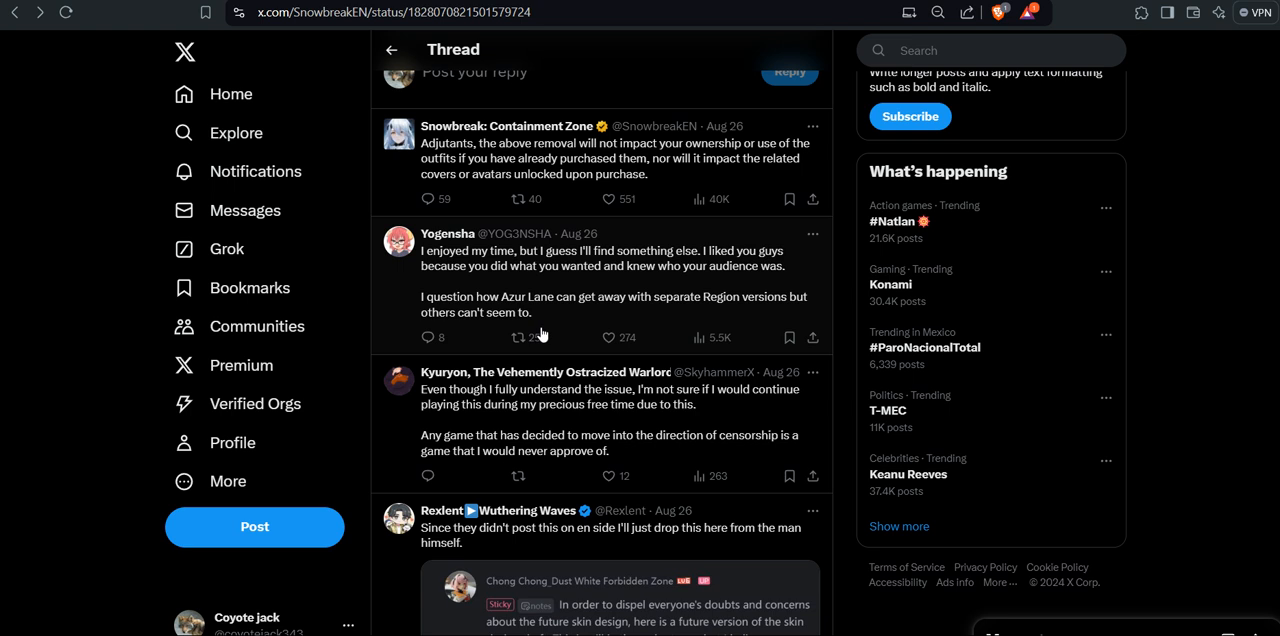
Scroll to Rexlent's reply and enlarge its skin design draft image
{"action": "scroll", "scroll_direction": "down", "scroll_amount": 3}
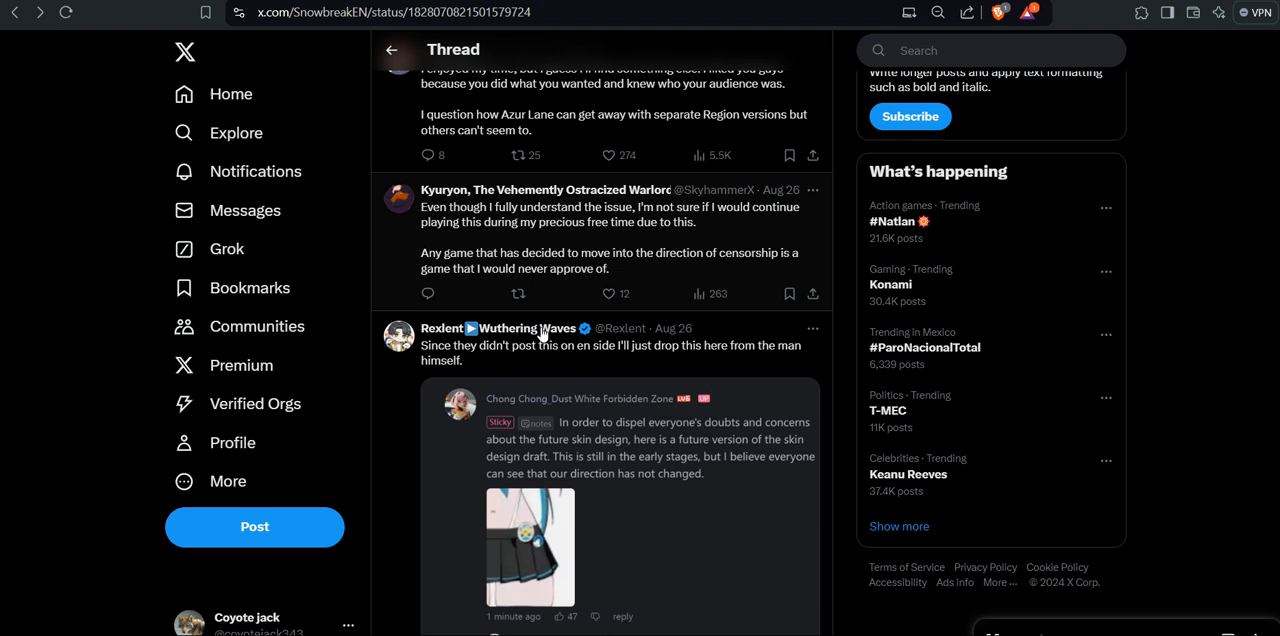
{"action": "left_click", "coordinate": [530, 545]}
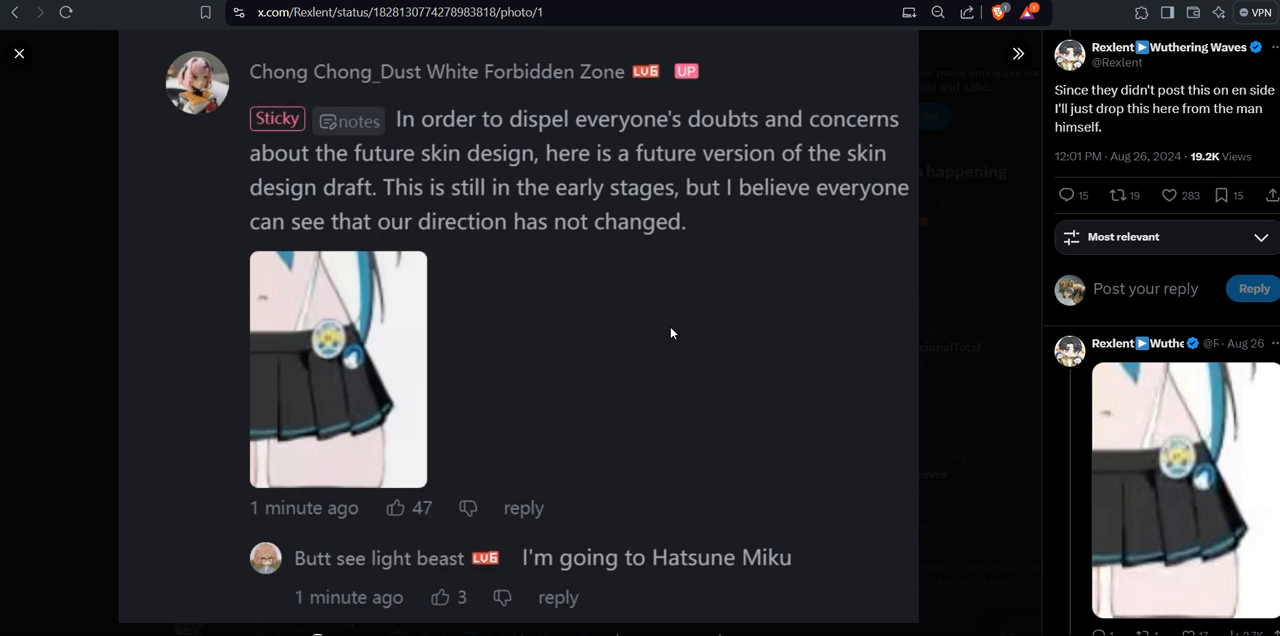
{"action": "mouse_move", "coordinate": [814, 244]}
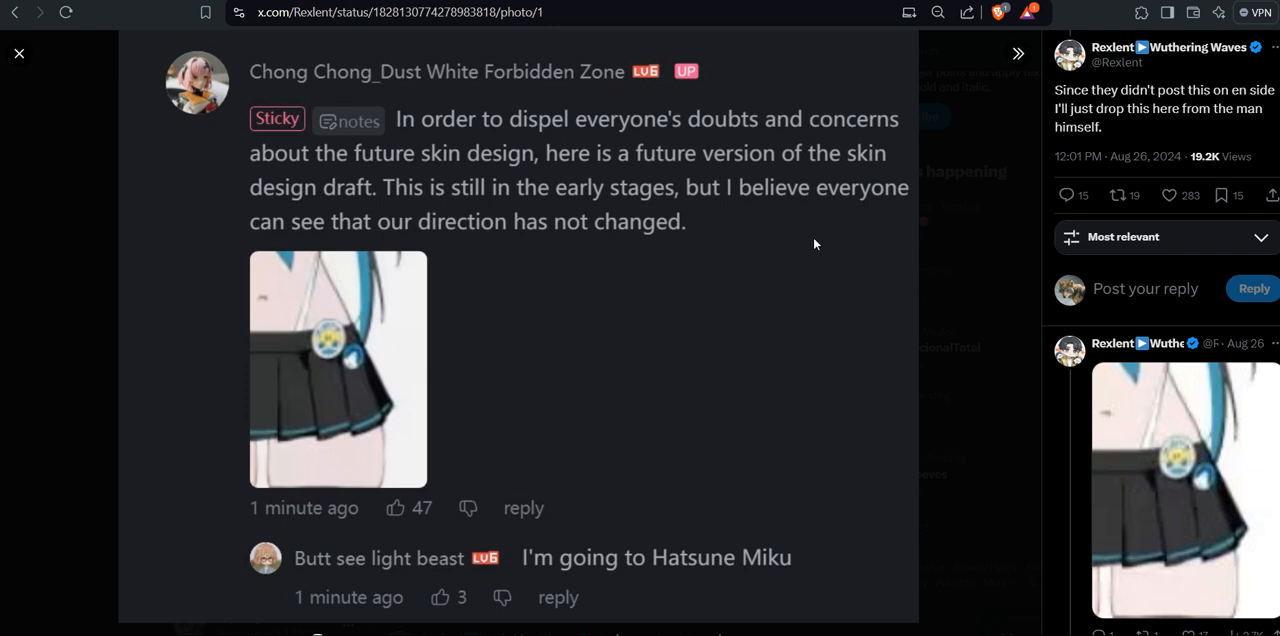
{"action": "mouse_move", "coordinate": [772, 310]}
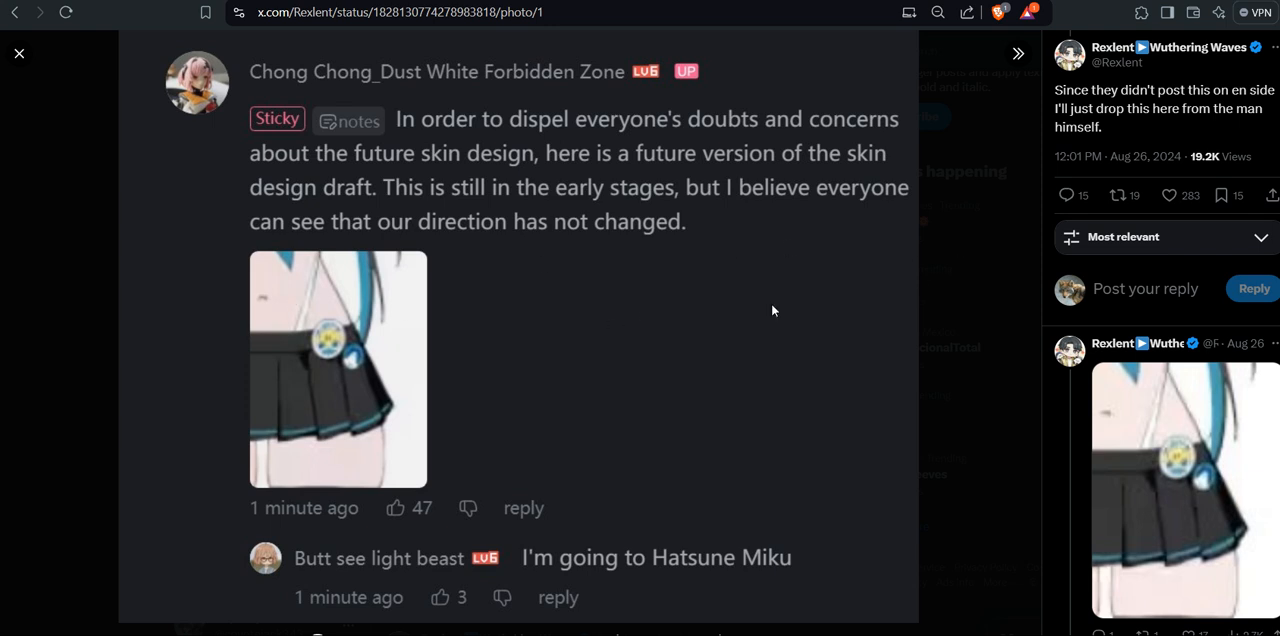
{"action": "mouse_move", "coordinate": [998, 227]}
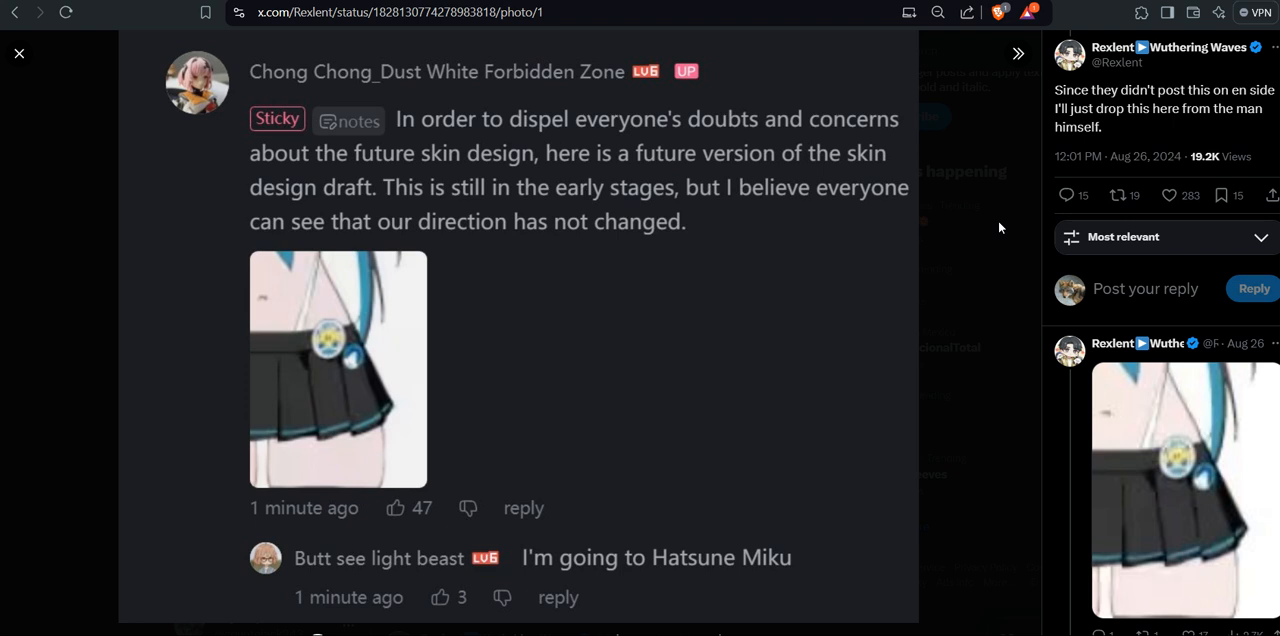
{"action": "mouse_move", "coordinate": [674, 209]}
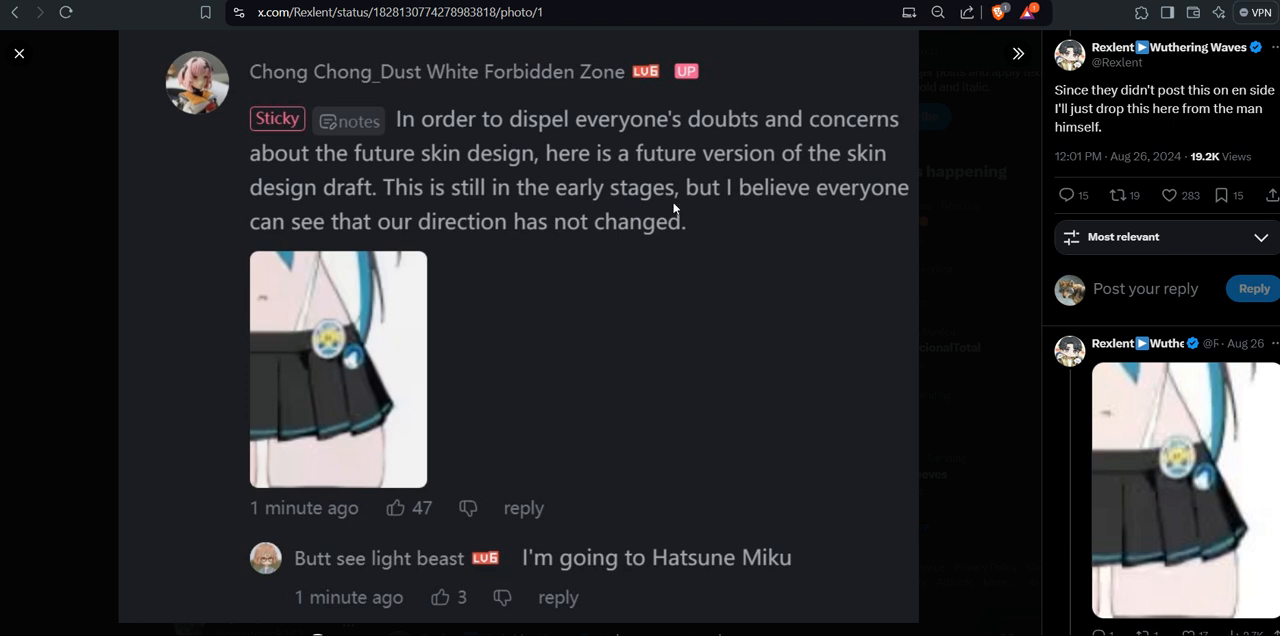
{"action": "mouse_move", "coordinate": [1003, 224]}
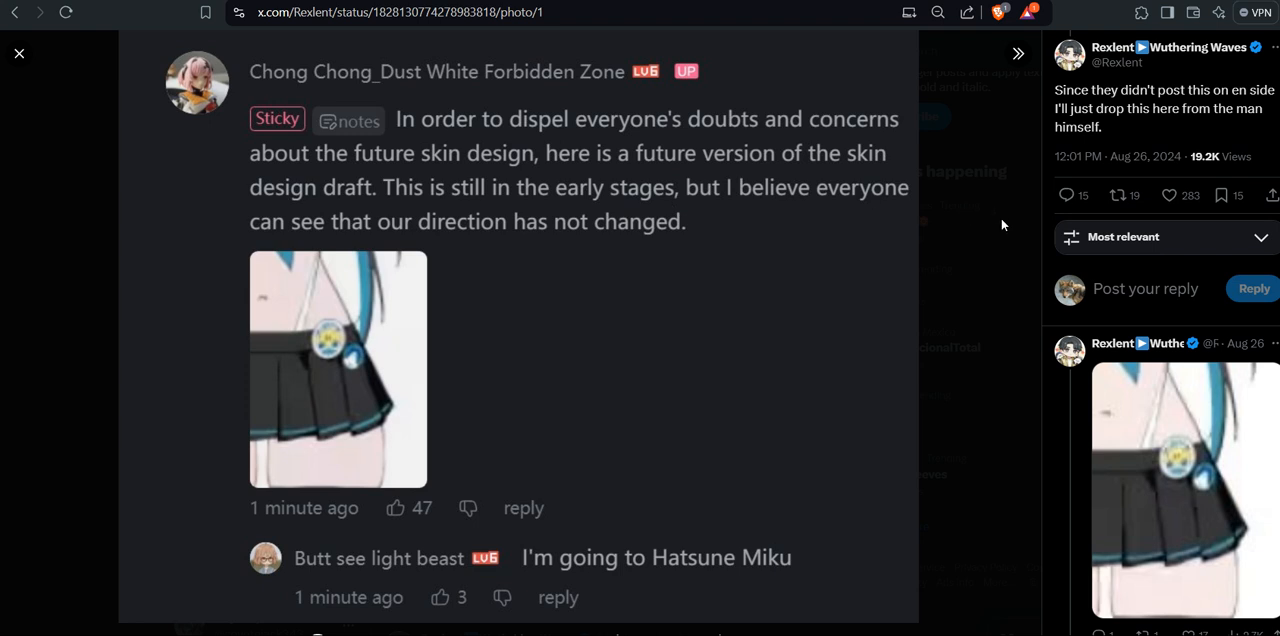
Close the enlarged design draft and return to the thread
{"action": "left_click", "coordinate": [19, 53]}
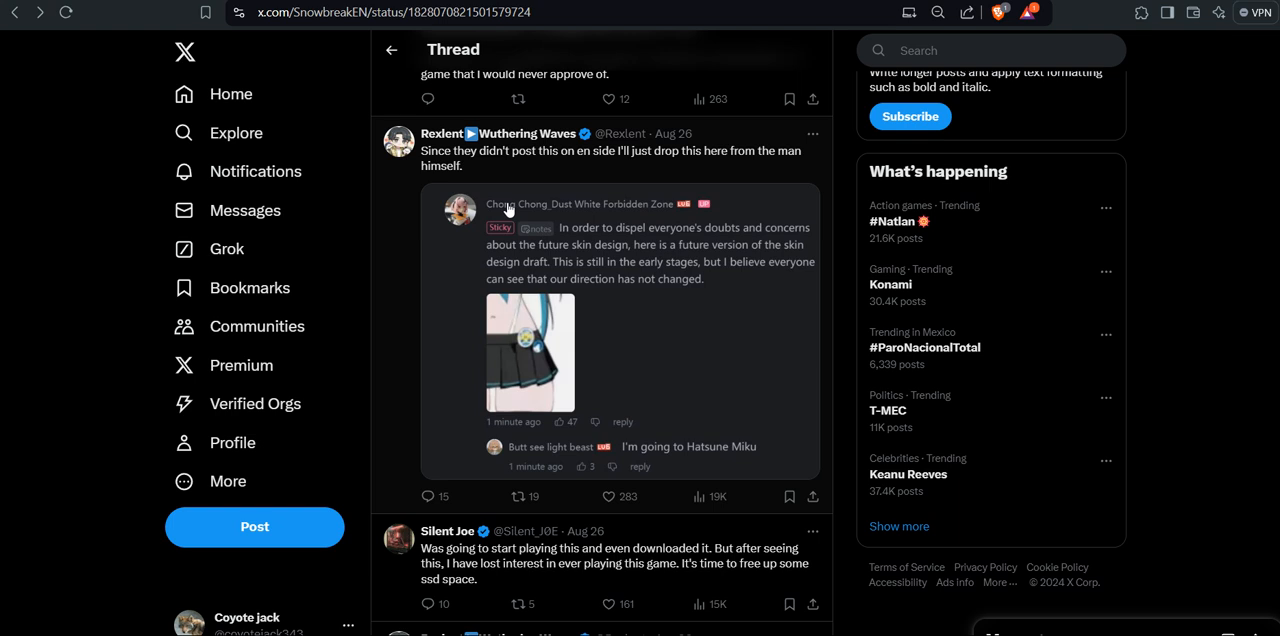
From Notifications, reach the 'Ufff mano' reply post and enlarge its anime art image
{"action": "left_click", "coordinate": [255, 171]}
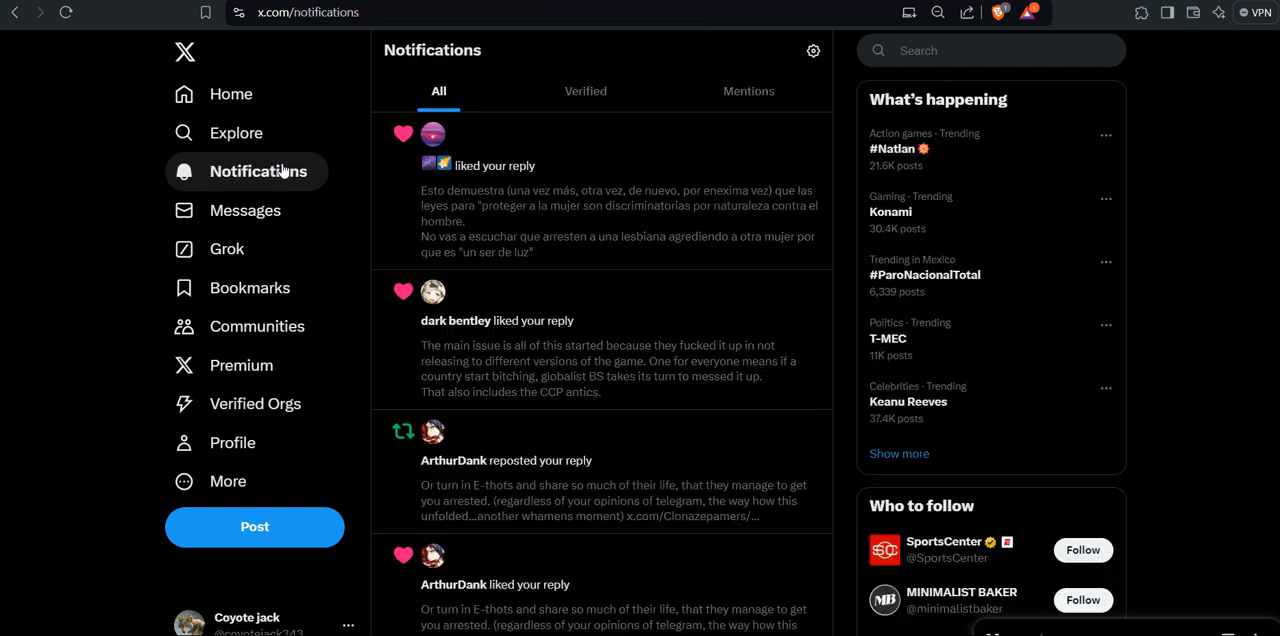
{"action": "scroll", "scroll_direction": "down", "scroll_amount": 3}
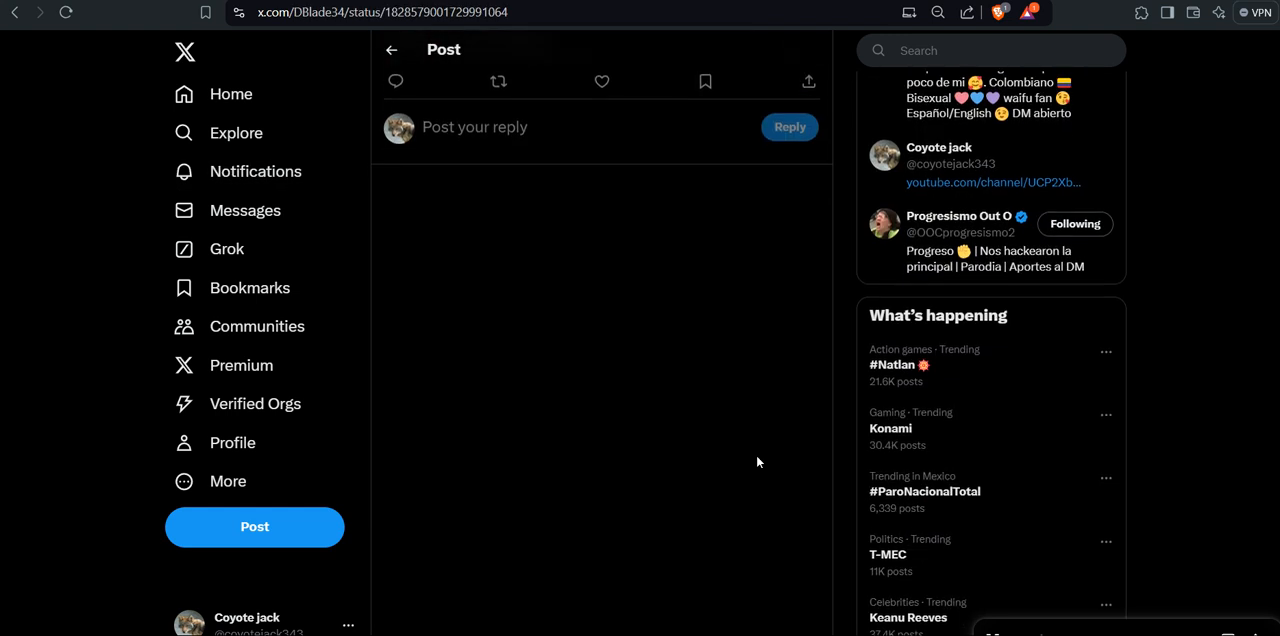
{"action": "scroll", "scroll_direction": "up", "scroll_amount": 3}
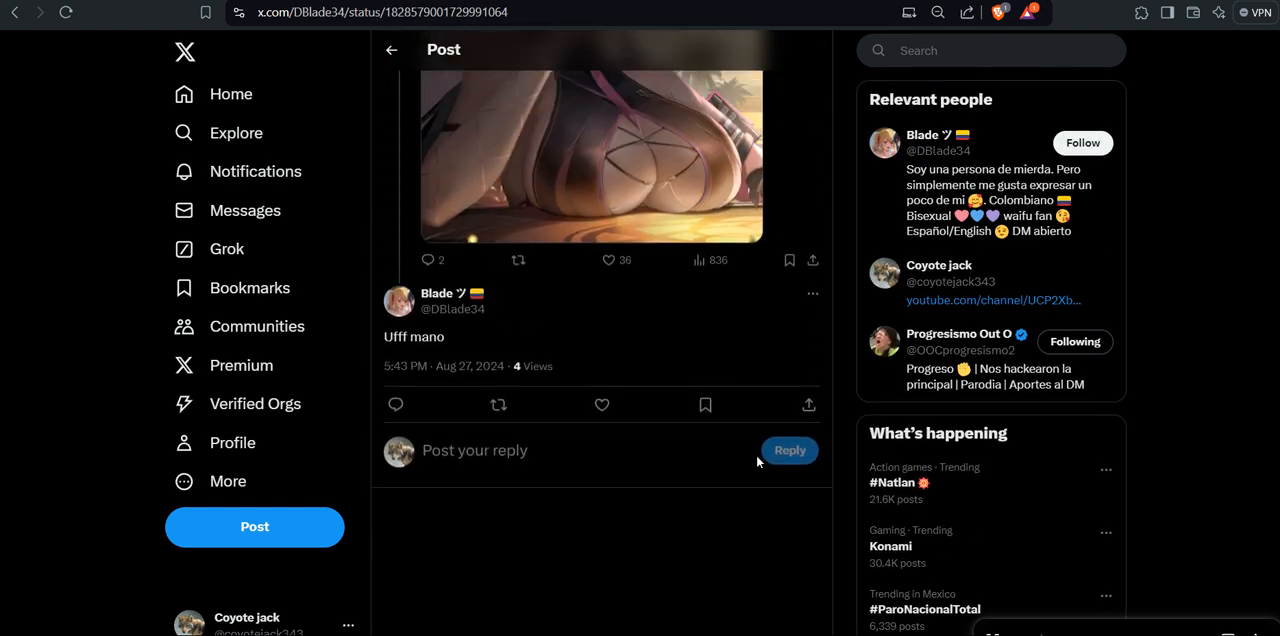
{"action": "left_click", "coordinate": [591, 155]}
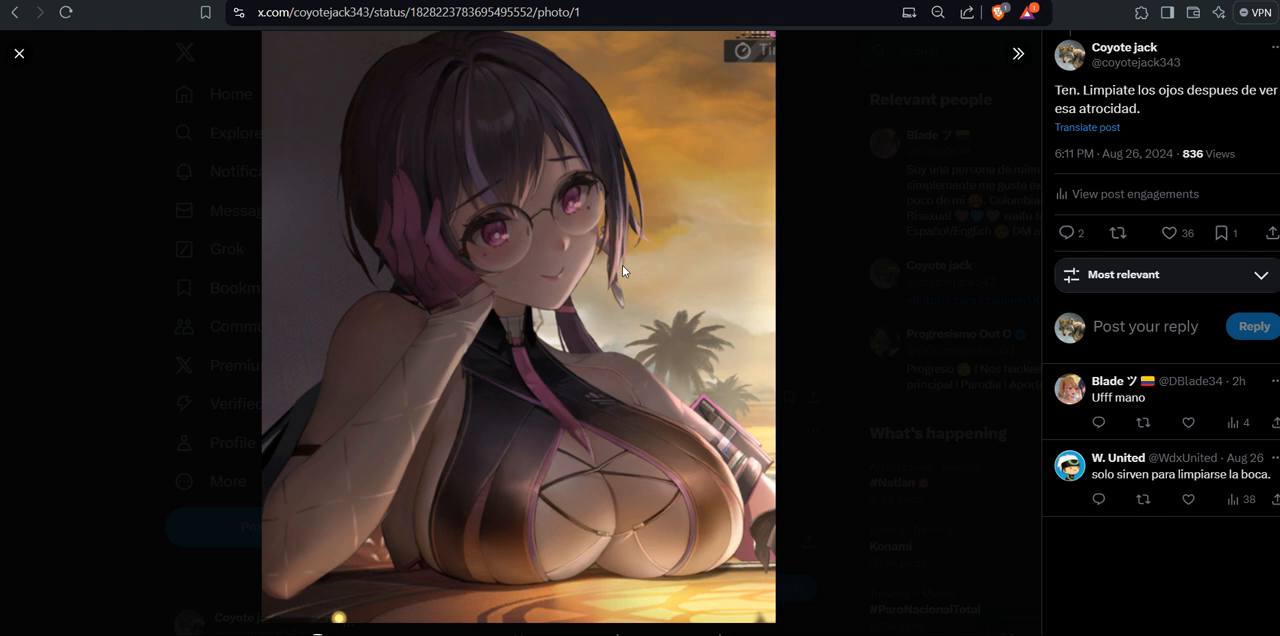
{"action": "mouse_move", "coordinate": [660, 268]}
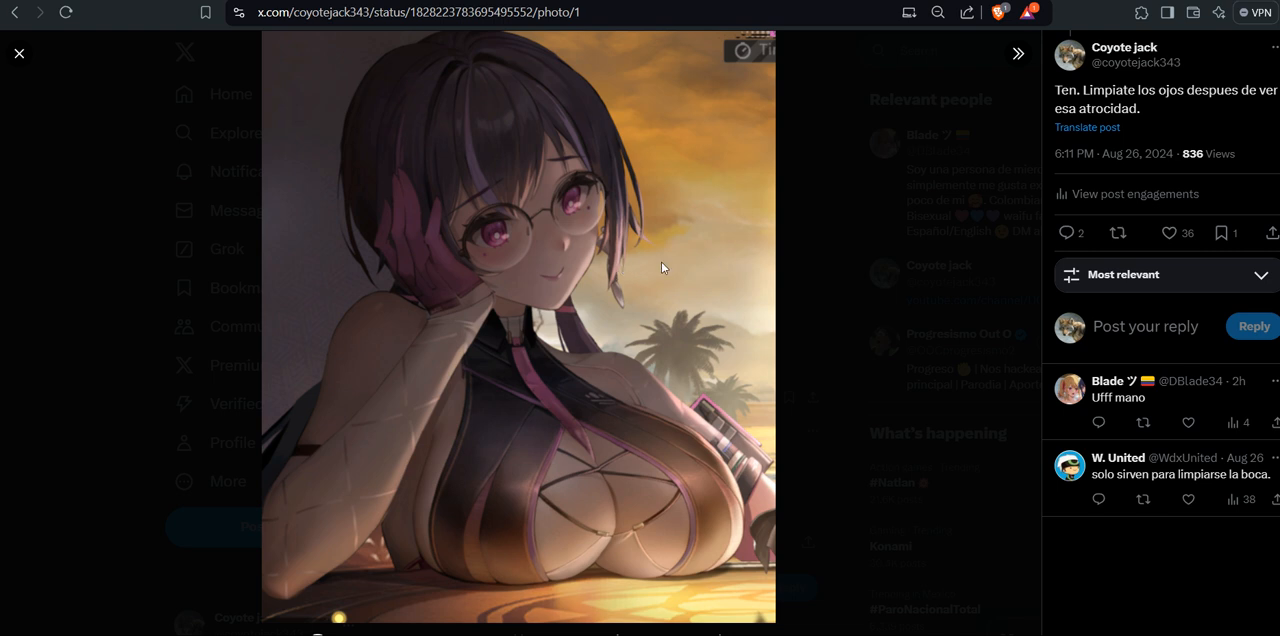
{"action": "mouse_move", "coordinate": [906, 266]}
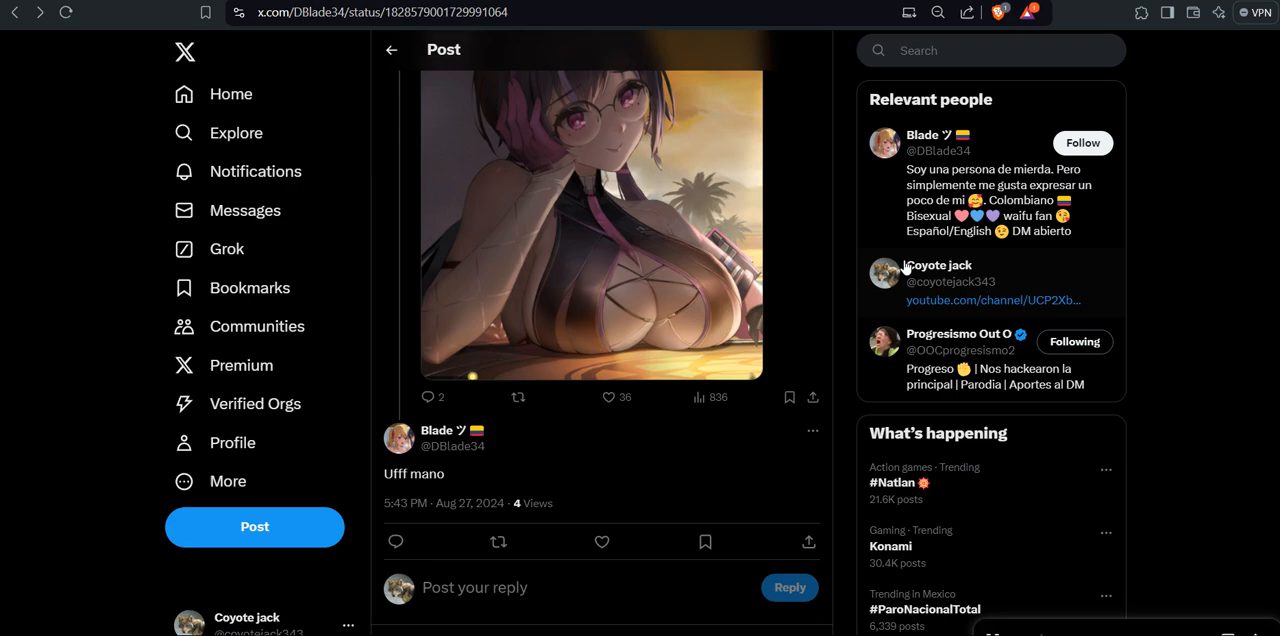
{"action": "mouse_move", "coordinate": [82, 517]}
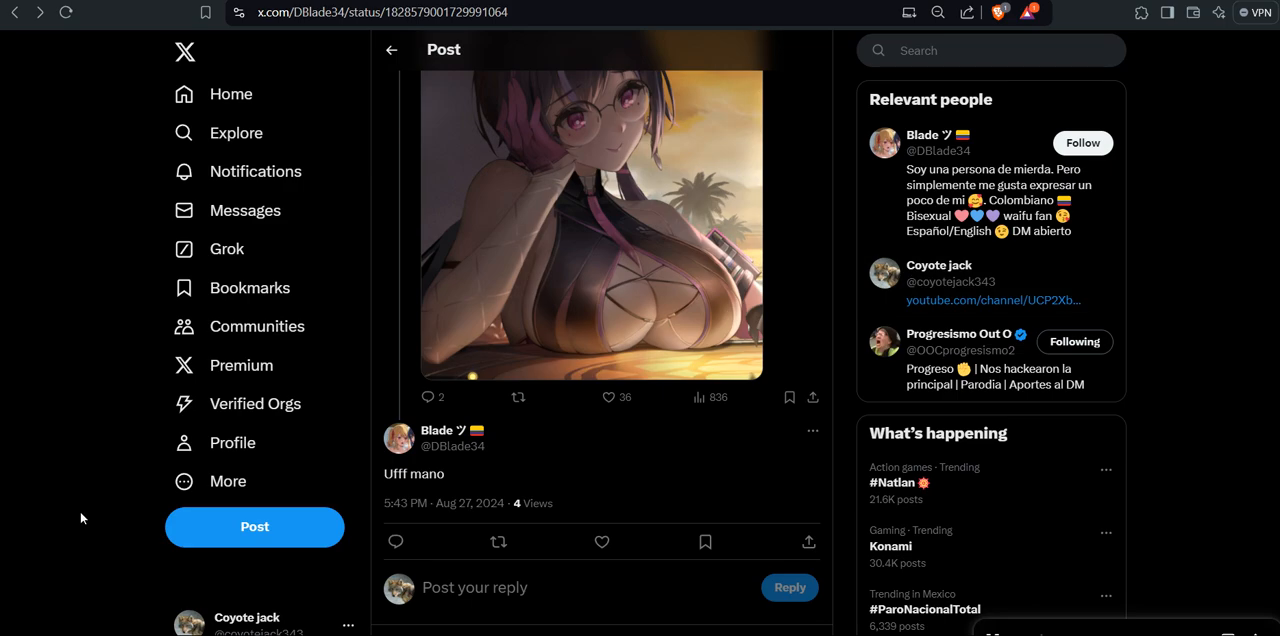
{"action": "mouse_move", "coordinate": [49, 585]}
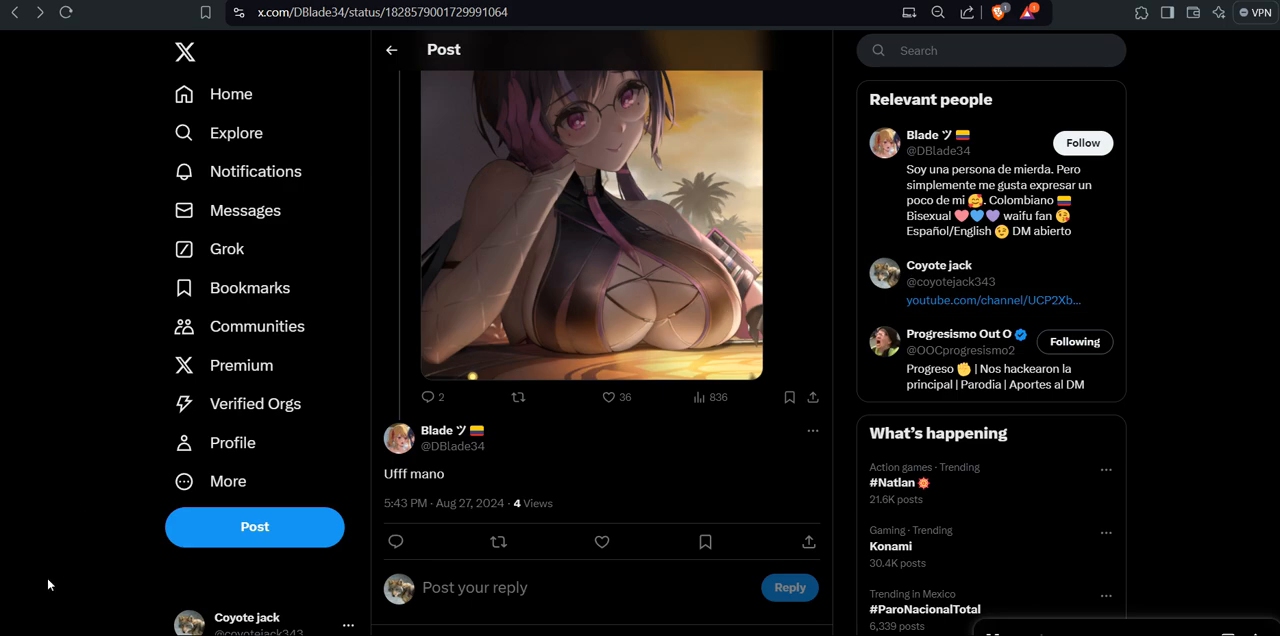